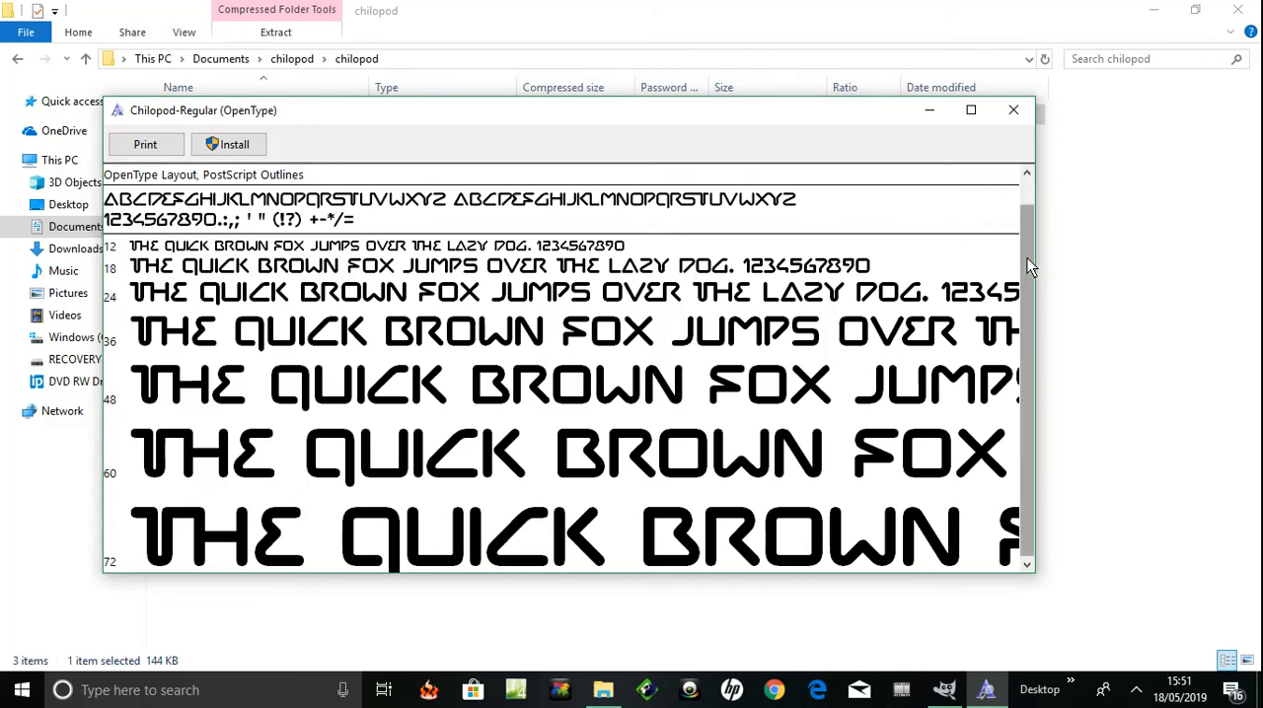
{"action": "mouse_move", "coordinate": [473, 317]}
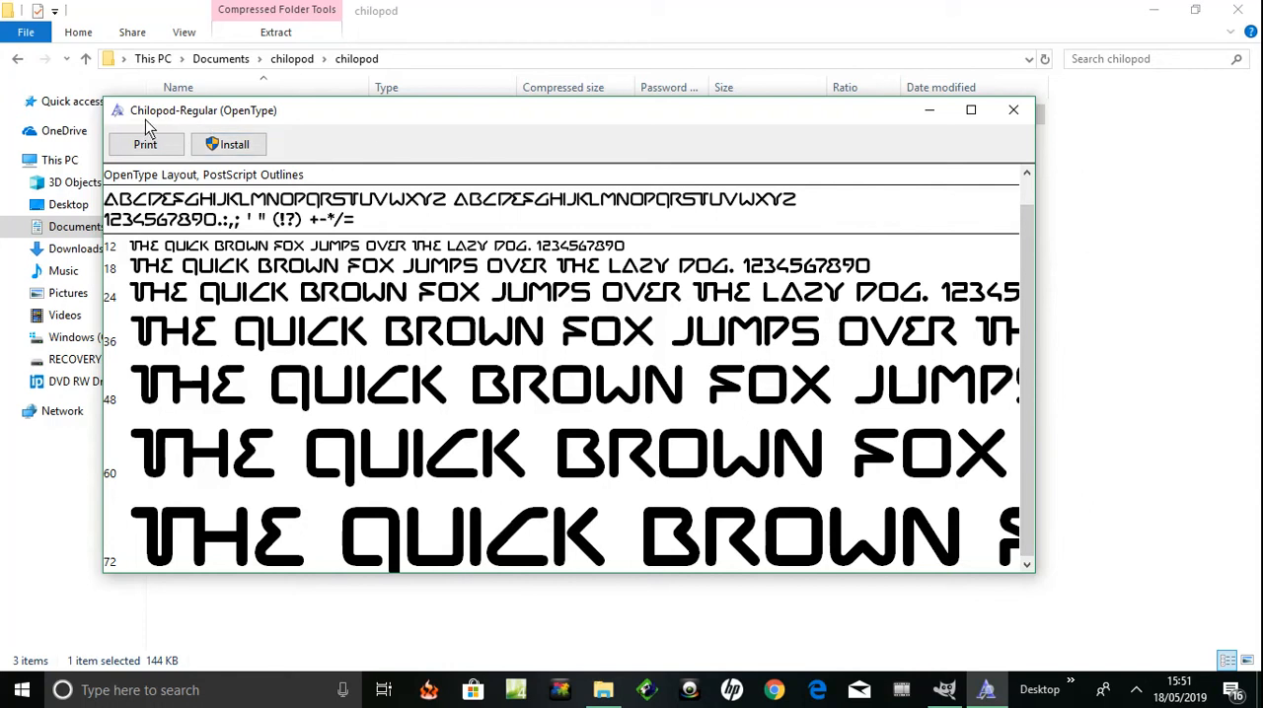
{"action": "mouse_move", "coordinate": [503, 446]}
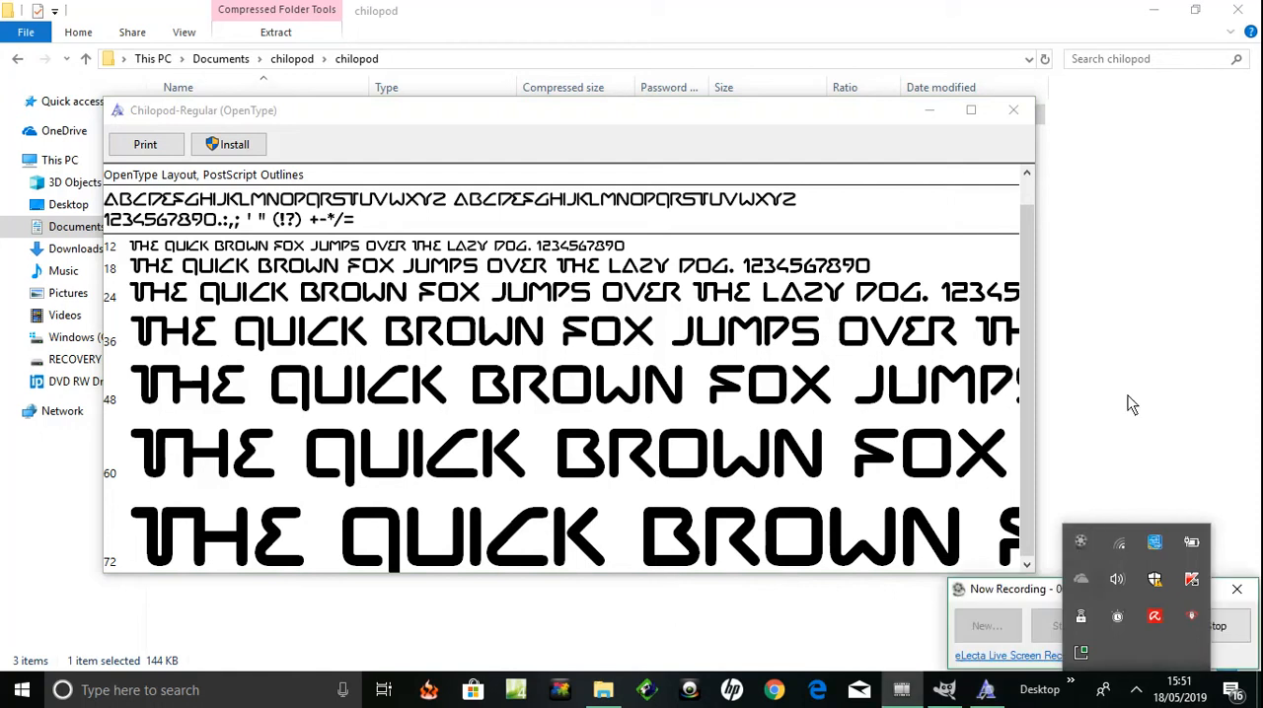
{"action": "mouse_move", "coordinate": [963, 590]}
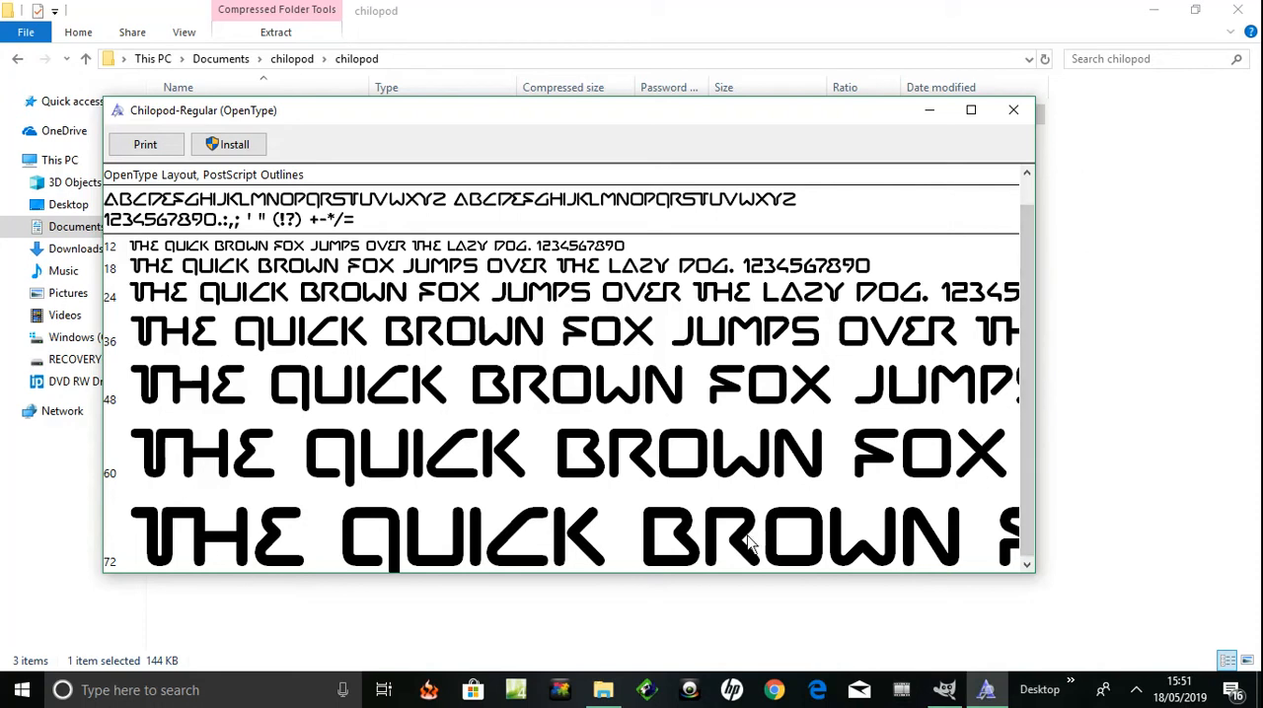
{"action": "mouse_move", "coordinate": [1036, 454]}
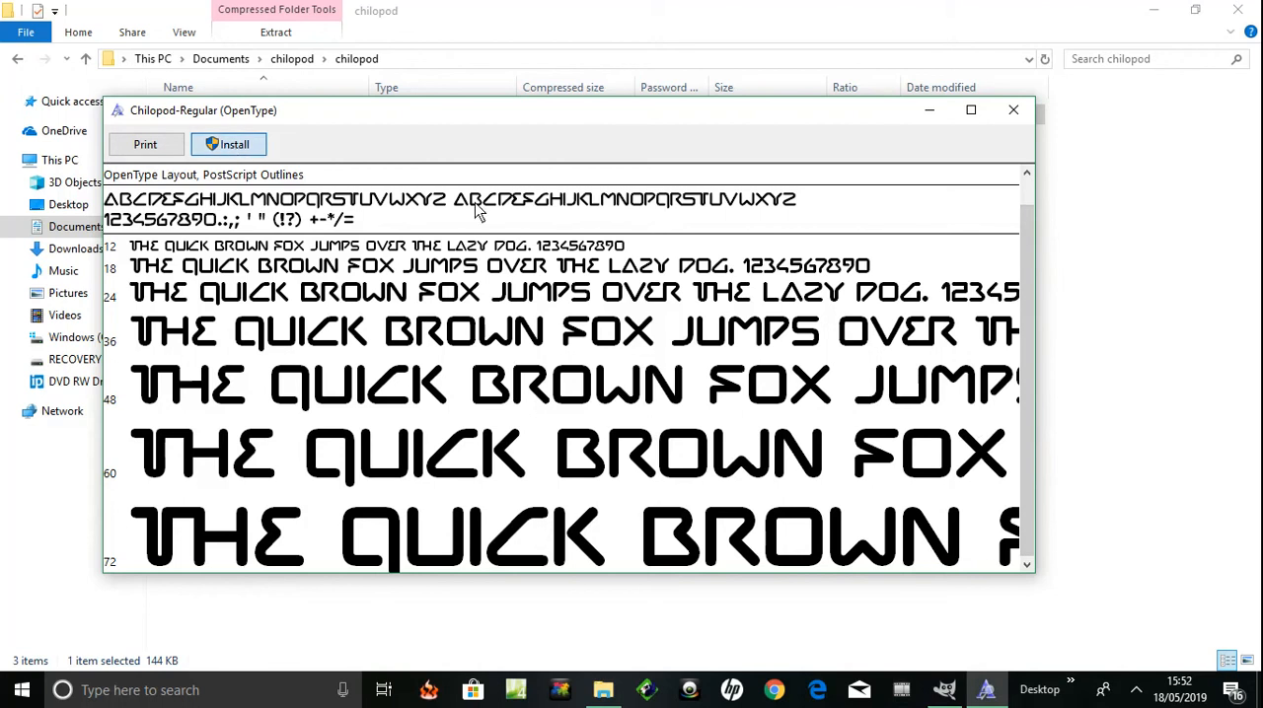
- Install the Chilopod Regular font from the Font Viewer and switch back to GIMP
{"action": "left_click", "coordinate": [227, 144]}
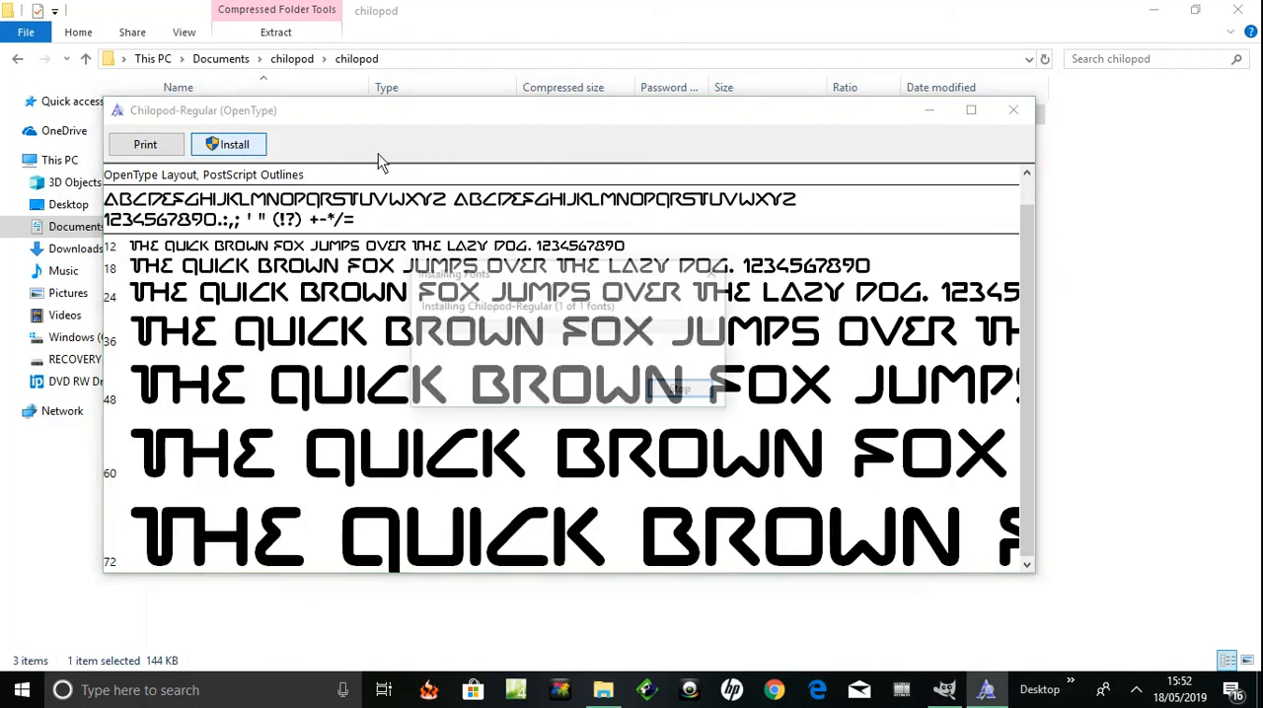
{"action": "left_click", "coordinate": [229, 144]}
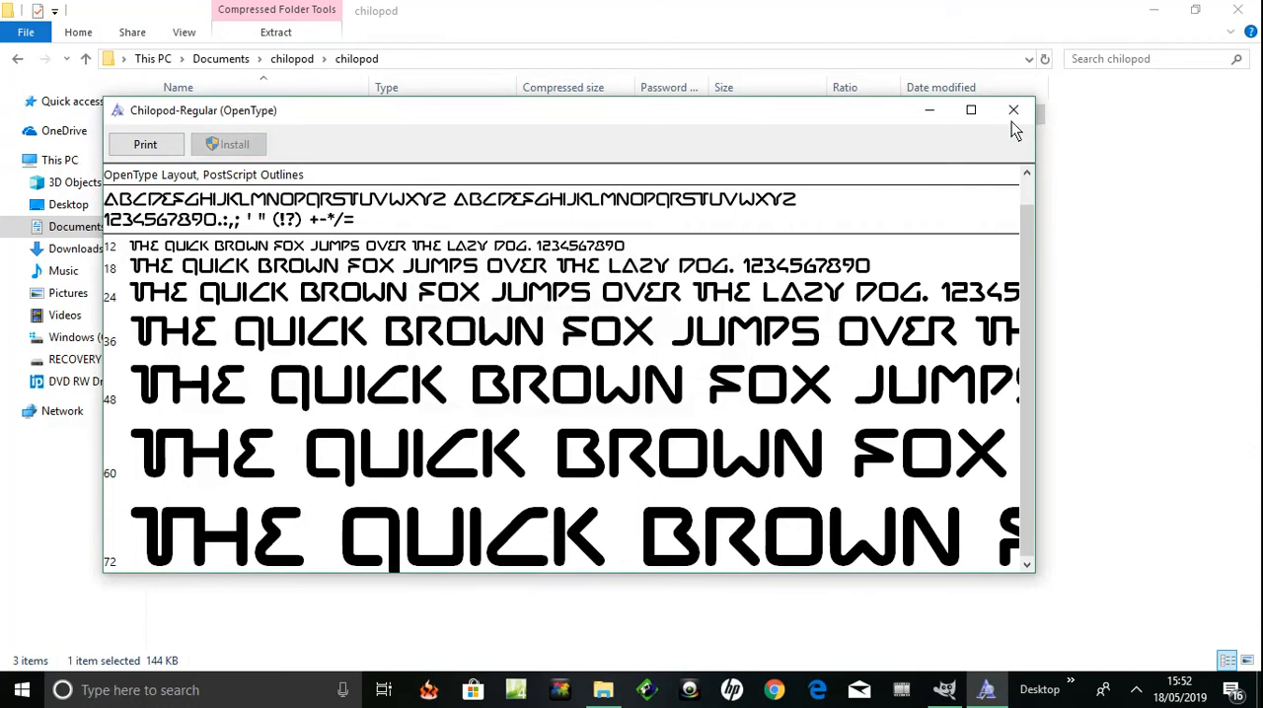
{"action": "mouse_move", "coordinate": [937, 675]}
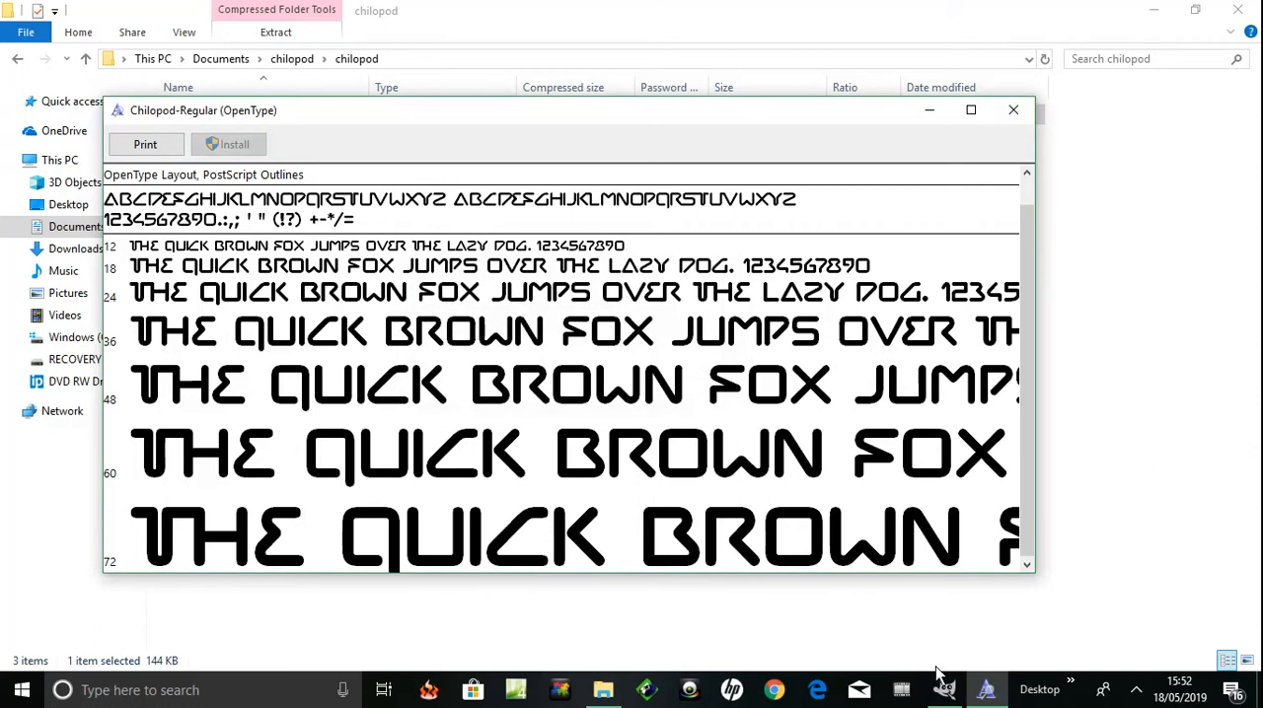
{"action": "left_click", "coordinate": [984, 690]}
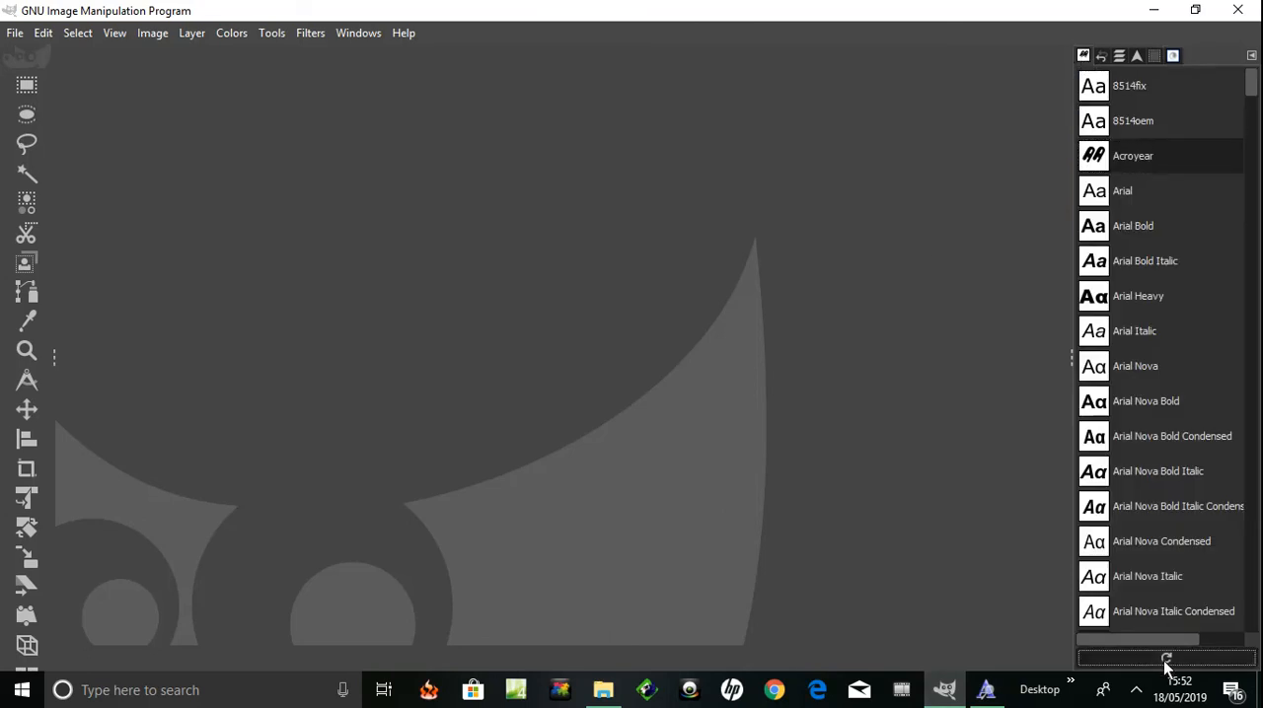
{"action": "mouse_move", "coordinate": [827, 184]}
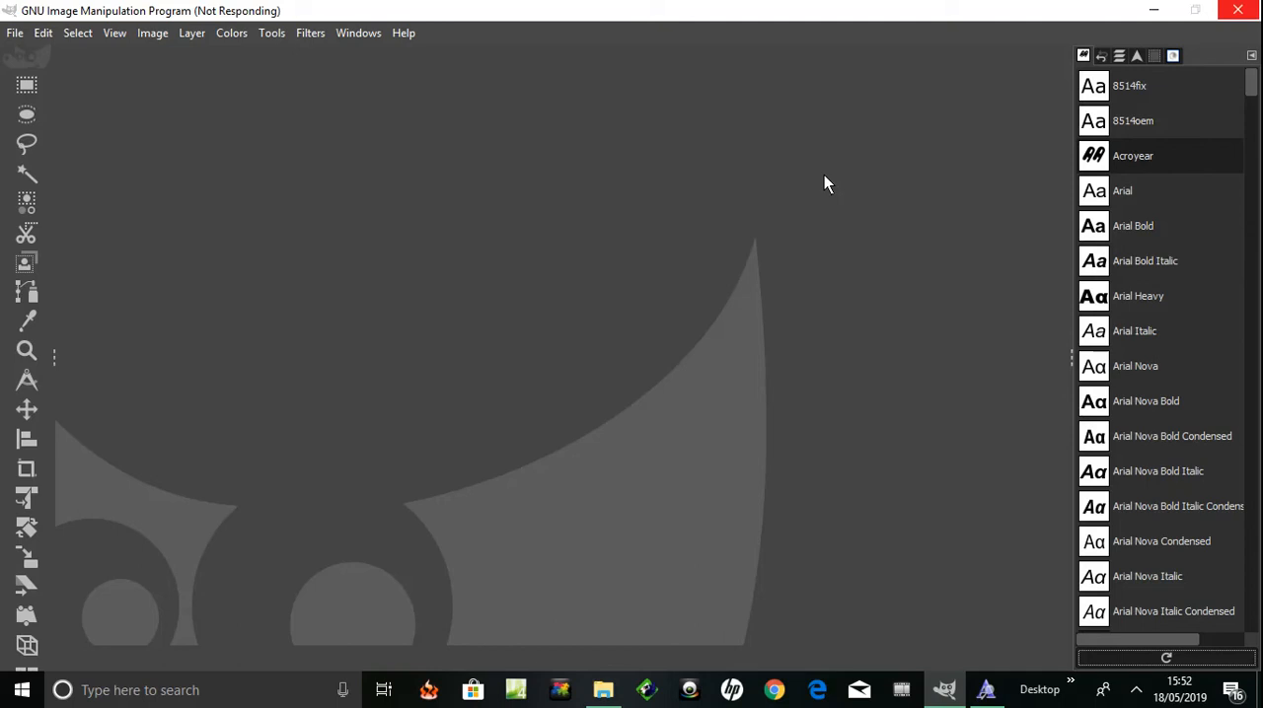
{"action": "mouse_move", "coordinate": [1048, 649]}
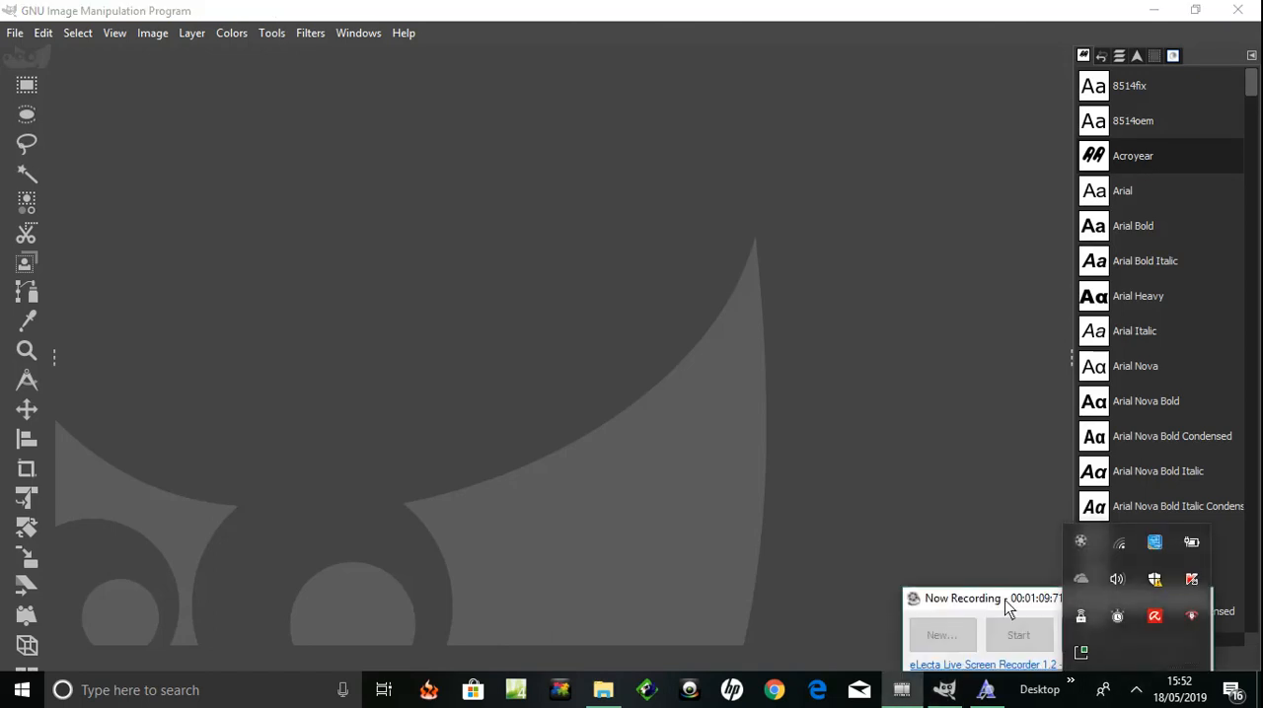
{"action": "mouse_move", "coordinate": [957, 596]}
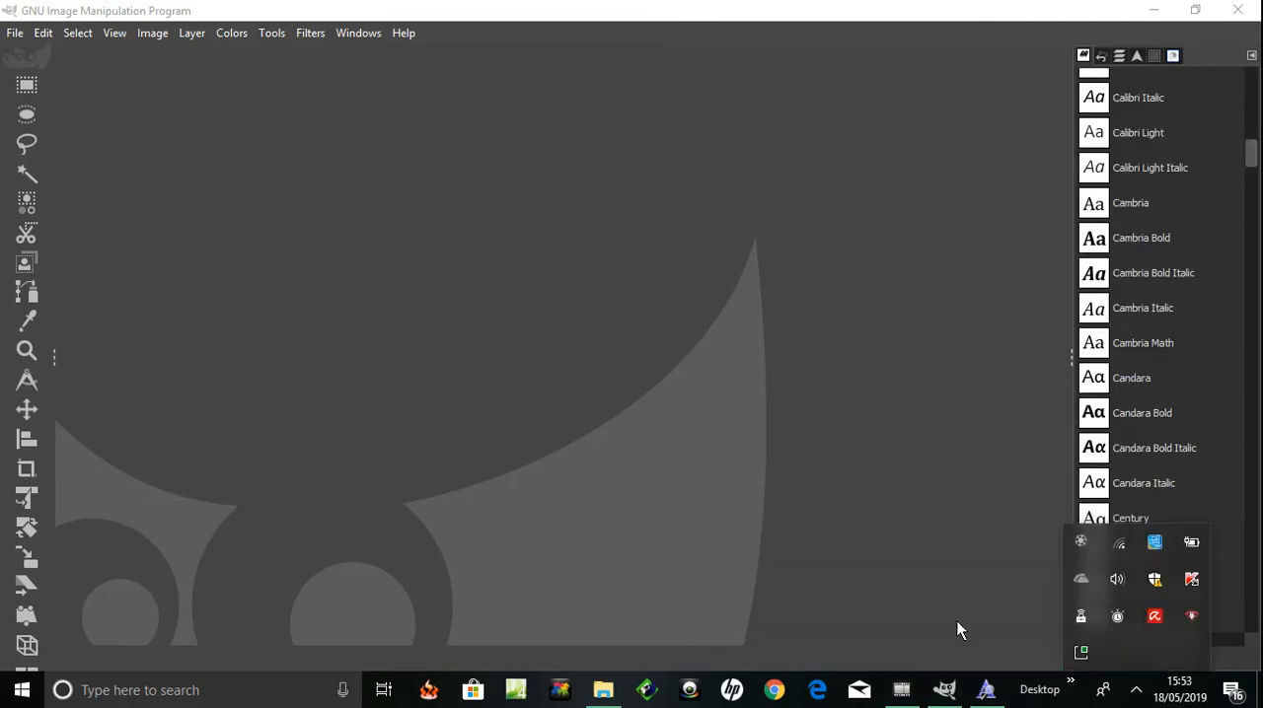
{"action": "mouse_move", "coordinate": [1135, 227]}
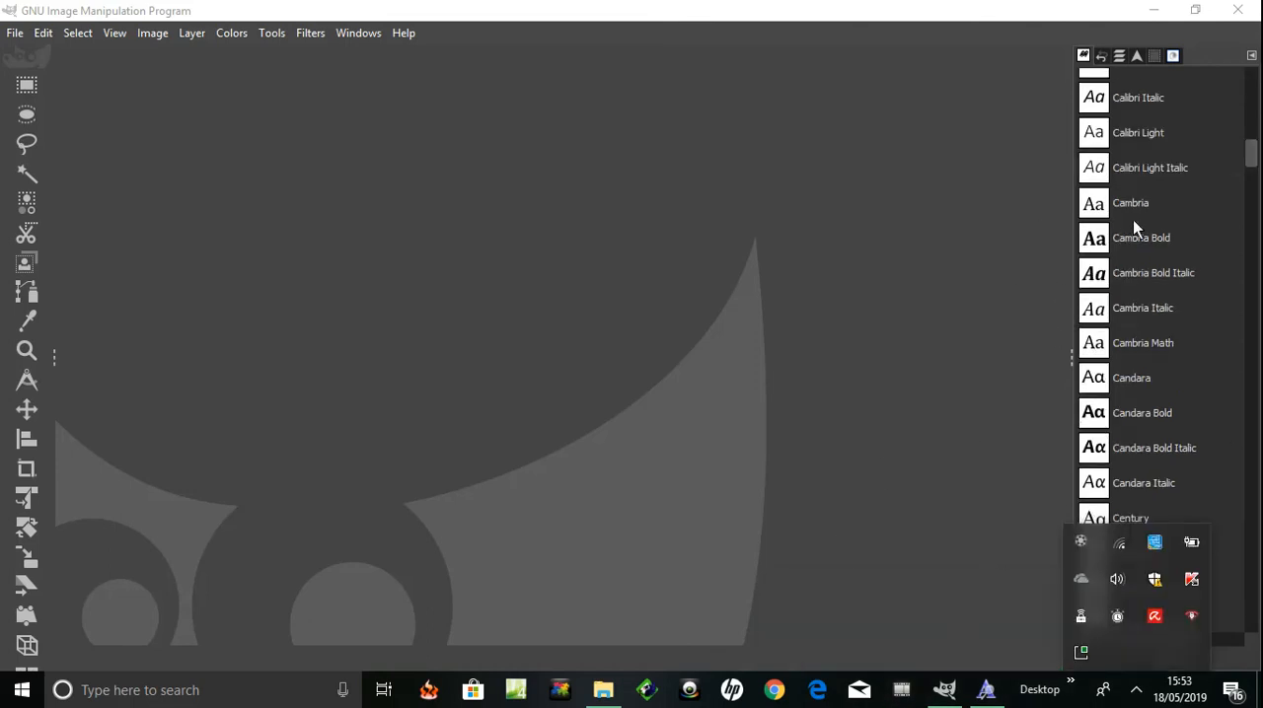
{"action": "mouse_move", "coordinate": [1164, 324]}
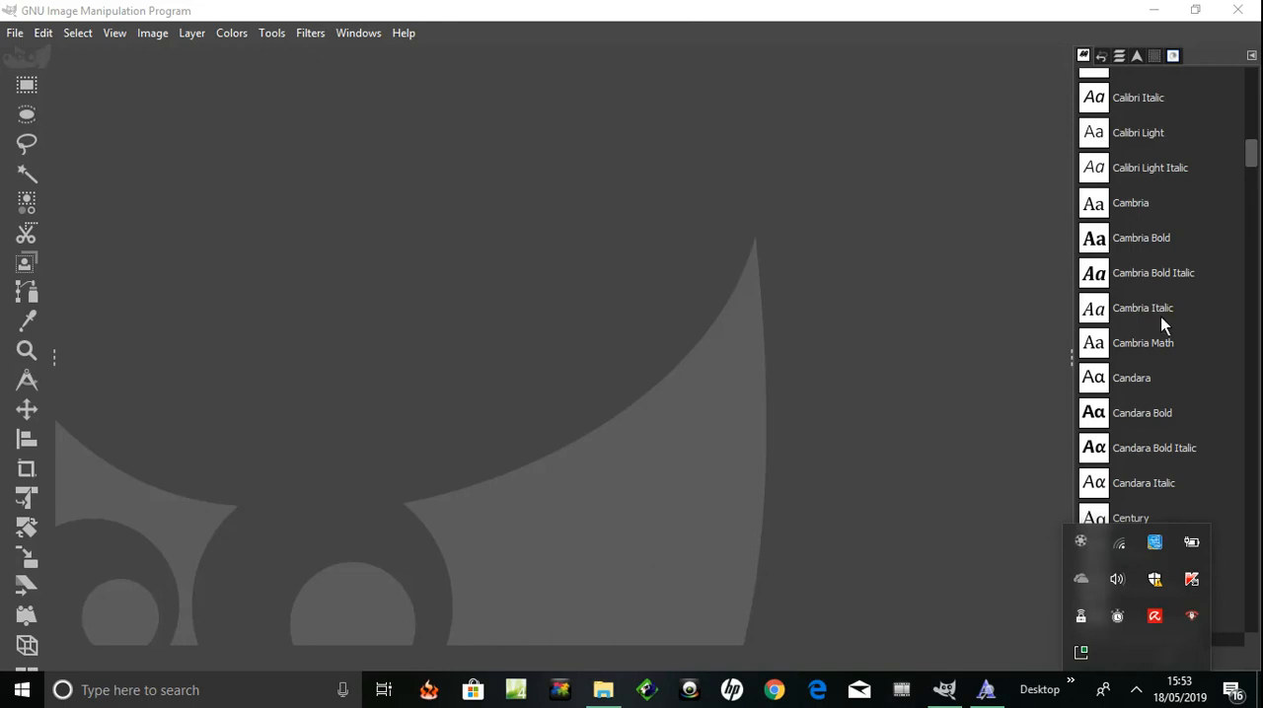
{"action": "mouse_move", "coordinate": [1253, 158]}
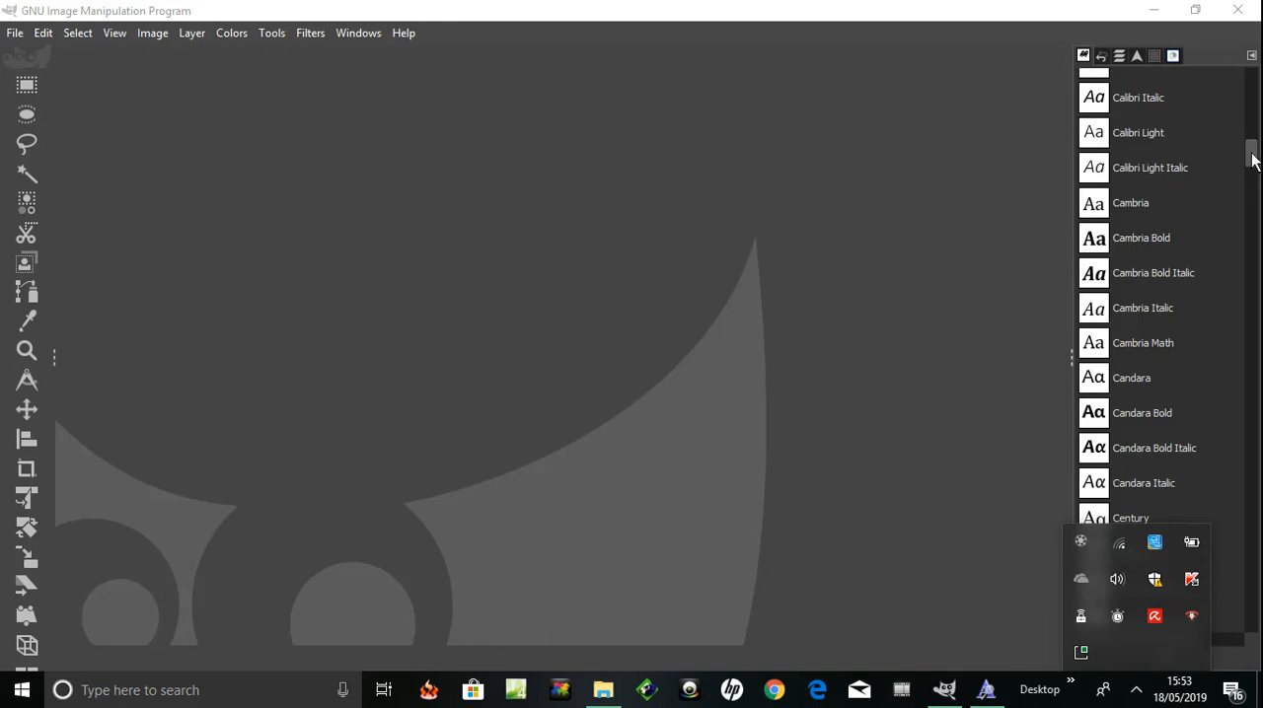
- Select Chilopod as the active font in GIMP's Fonts list
{"action": "scroll", "scroll_direction": "down", "scroll_amount": 3}
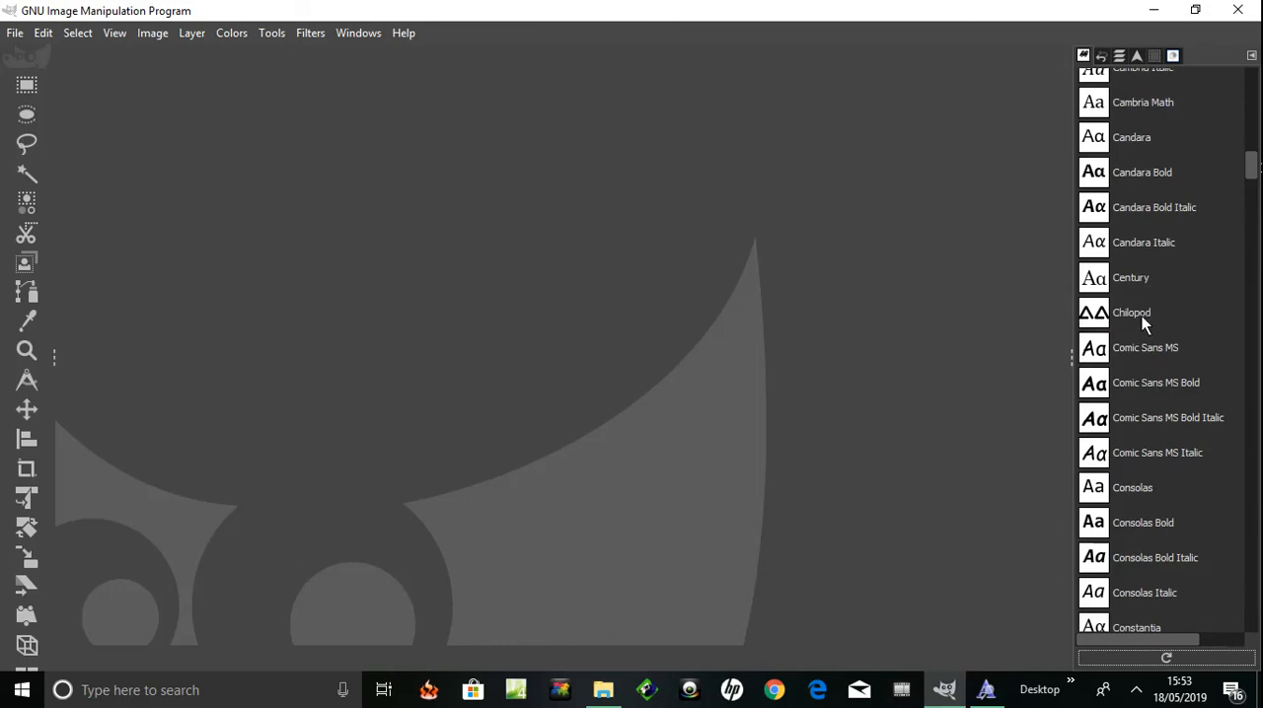
{"action": "left_click", "coordinate": [1132, 312]}
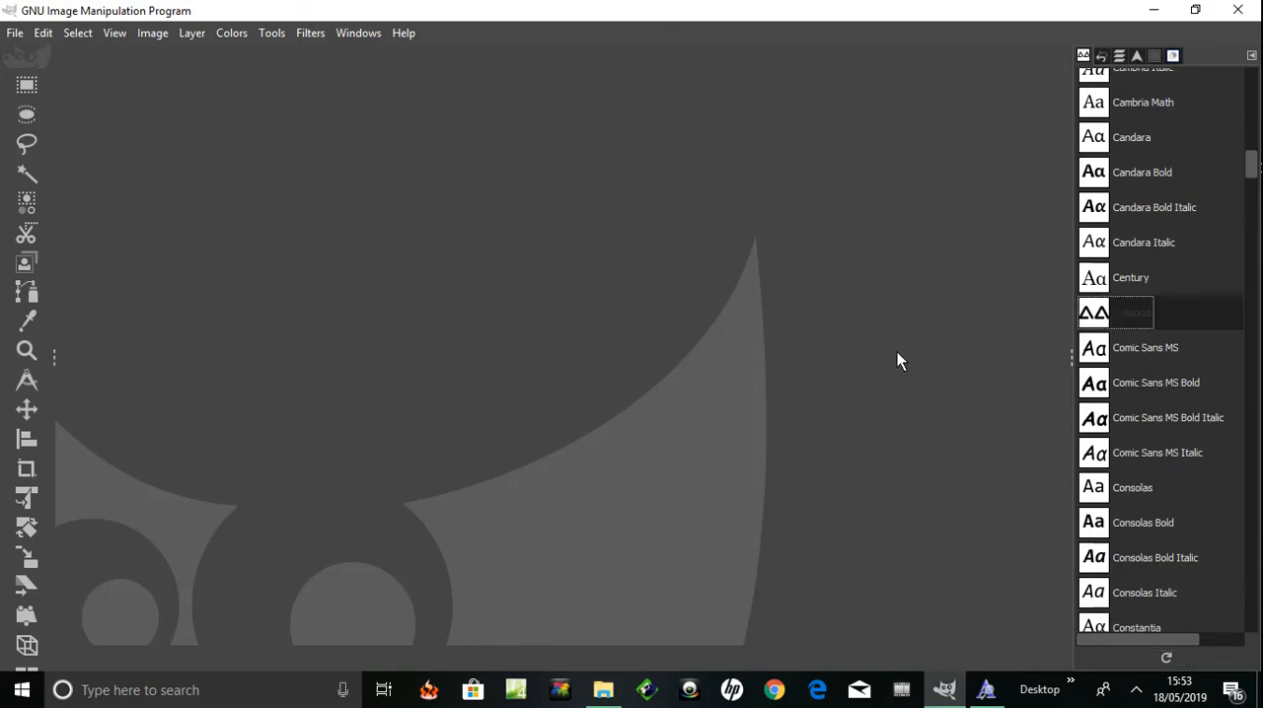
{"action": "mouse_move", "coordinate": [8, 47]}
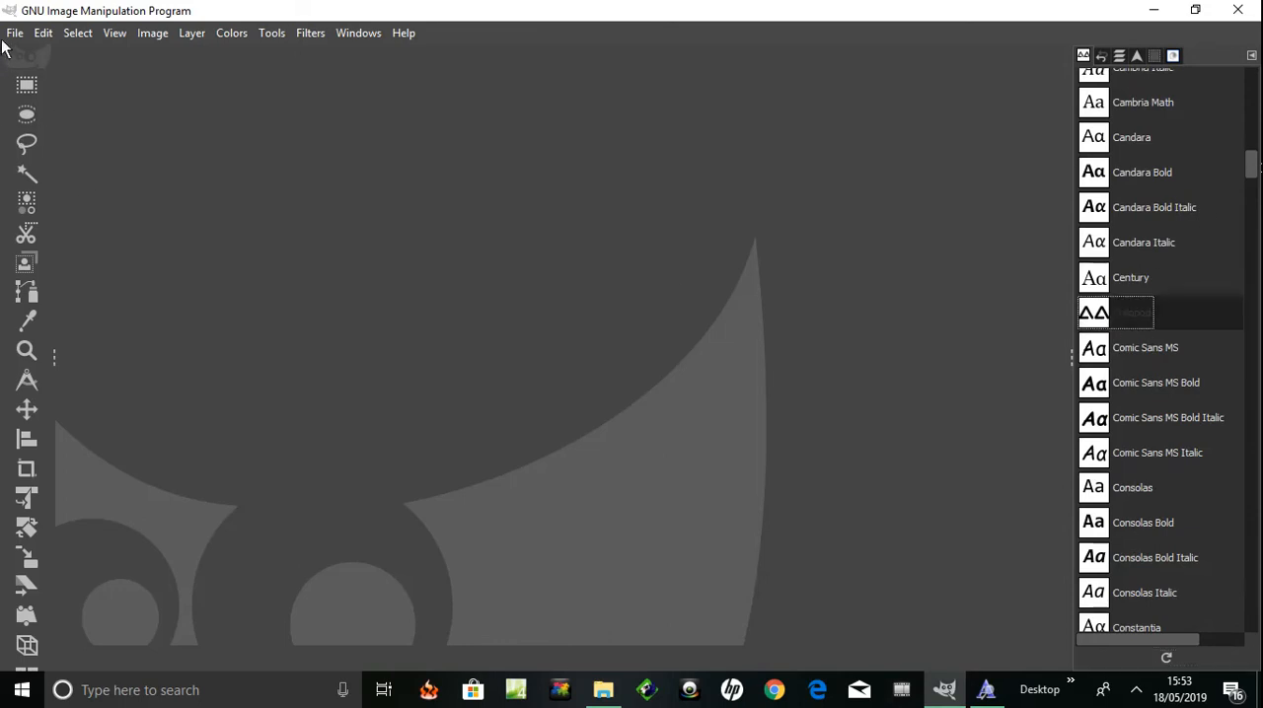
- In the Open Image dialog, browse into Pictures and preview sungre.PNG, thX7TL8A70.jpg, tutorials.PNG and Papture.PNG
{"action": "left_click", "coordinate": [16, 32]}
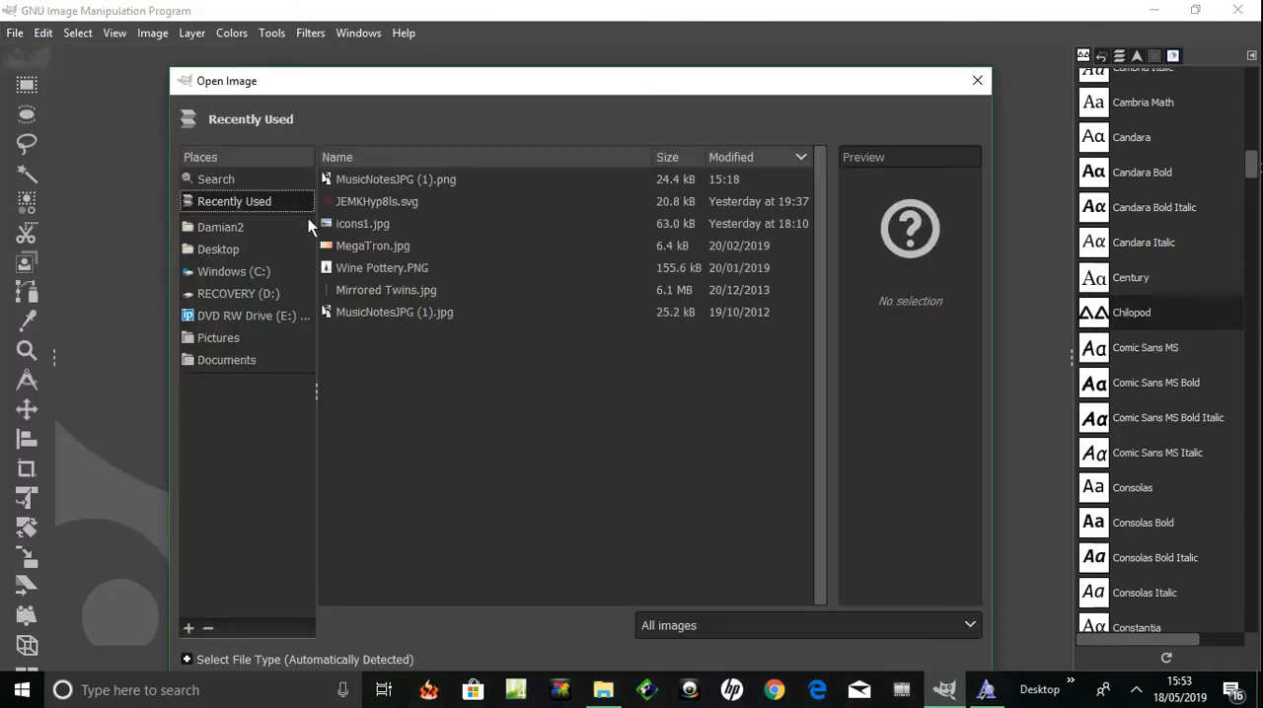
{"action": "left_click", "coordinate": [217, 338]}
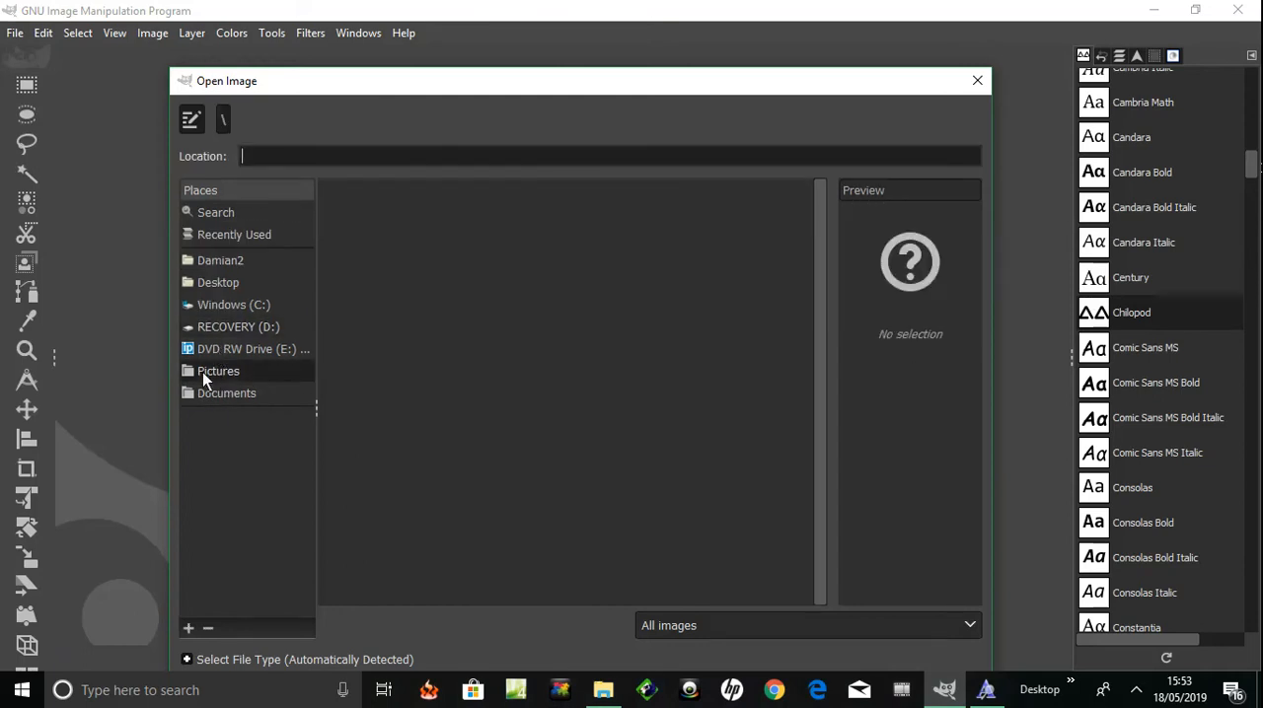
{"action": "double_click", "coordinate": [218, 371]}
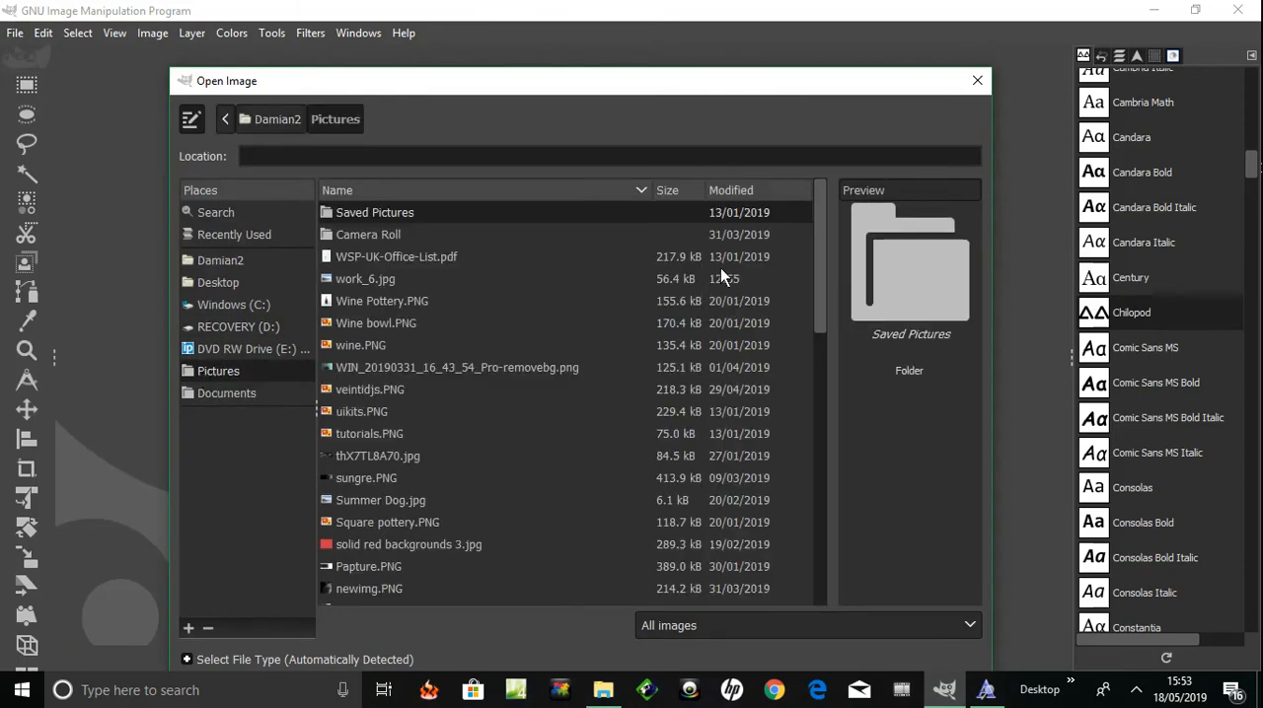
{"action": "mouse_move", "coordinate": [635, 373]}
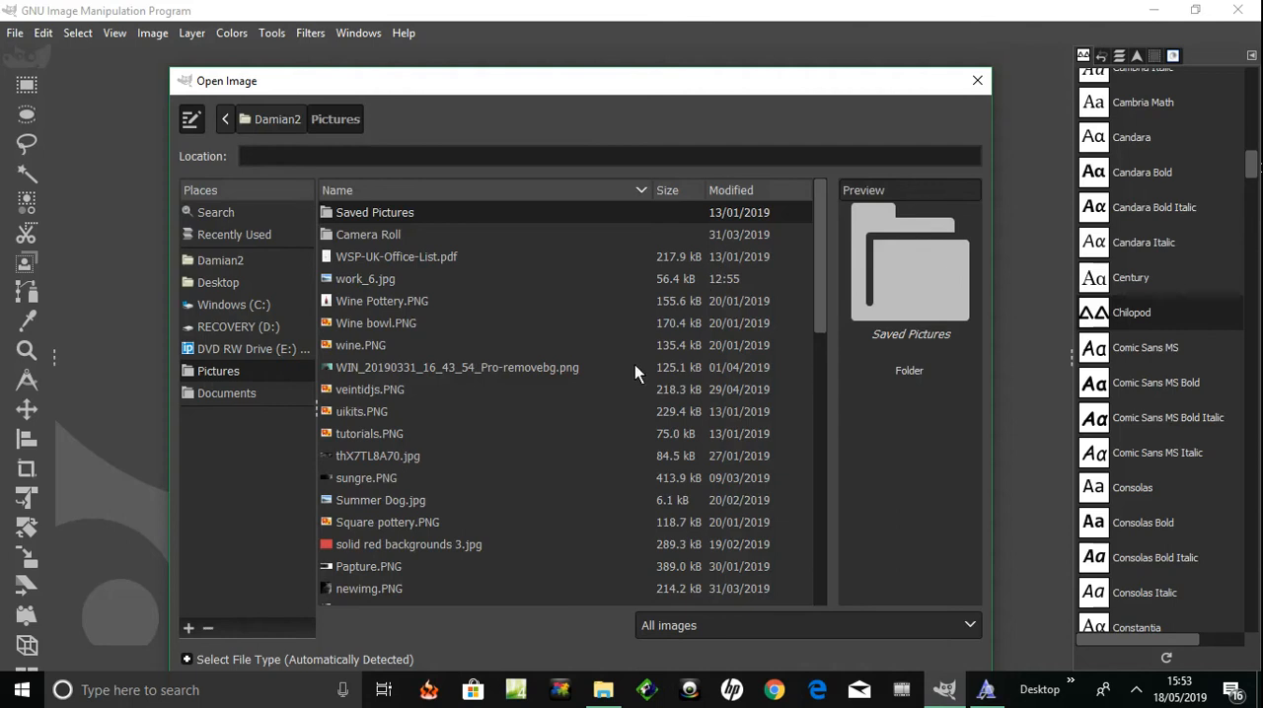
{"action": "left_click", "coordinate": [367, 478]}
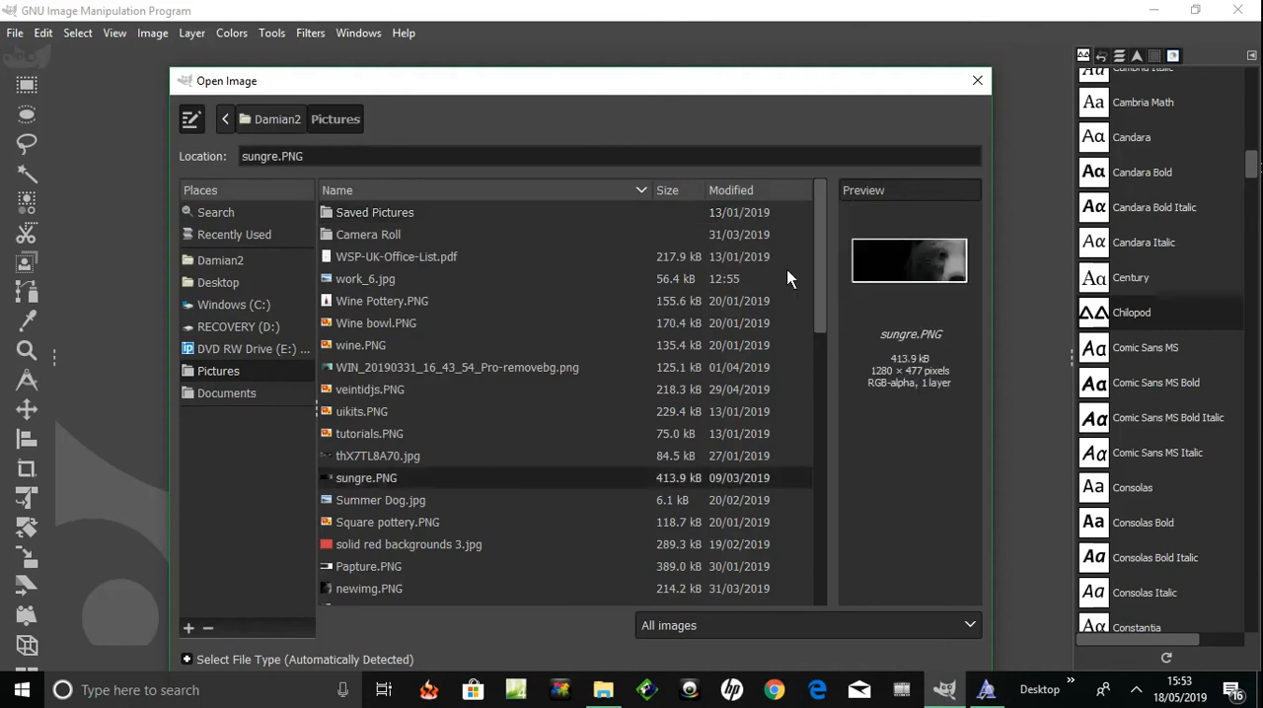
{"action": "scroll", "scroll_direction": "down", "scroll_amount": 3}
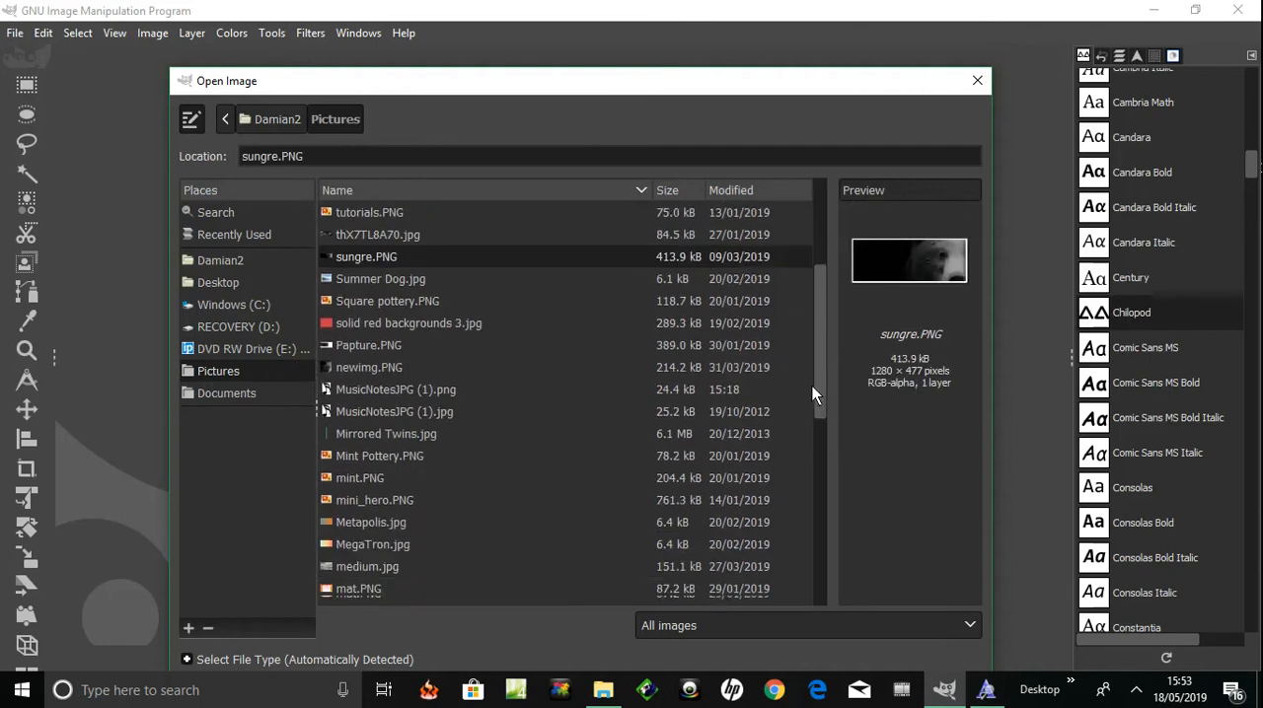
{"action": "scroll", "scroll_direction": "down", "scroll_amount": 3}
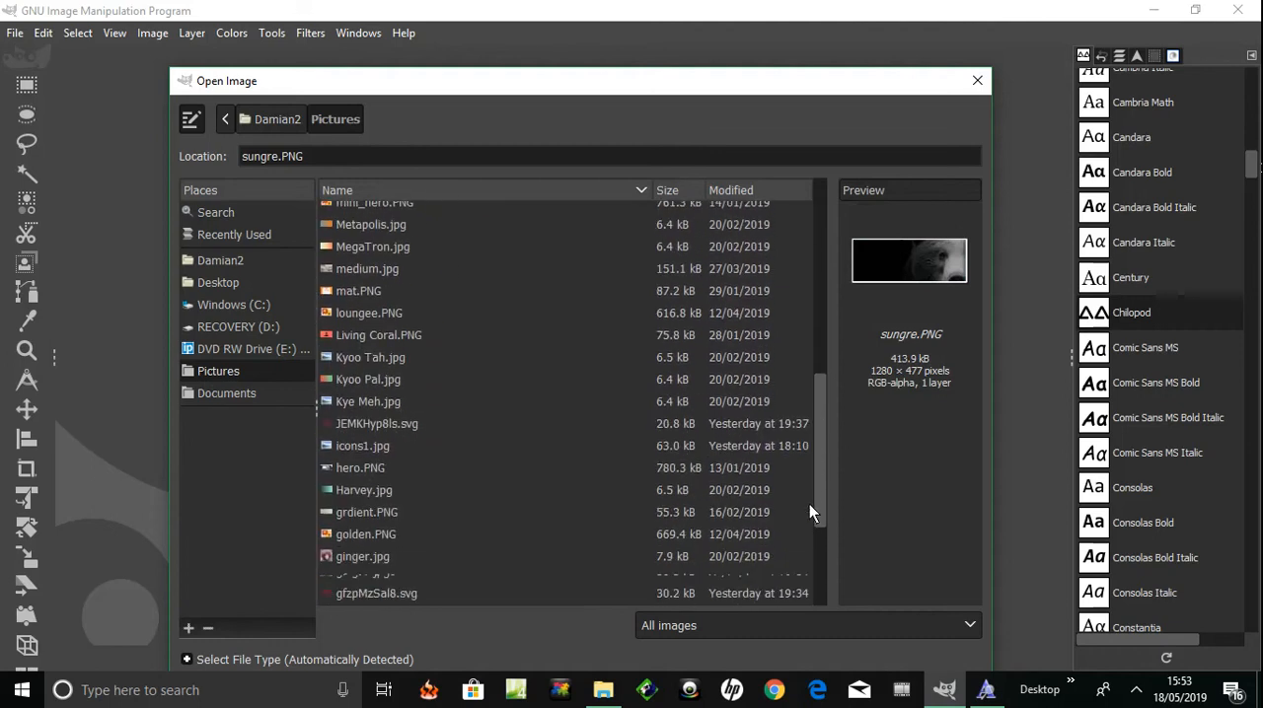
{"action": "scroll", "scroll_direction": "down", "scroll_amount": 3}
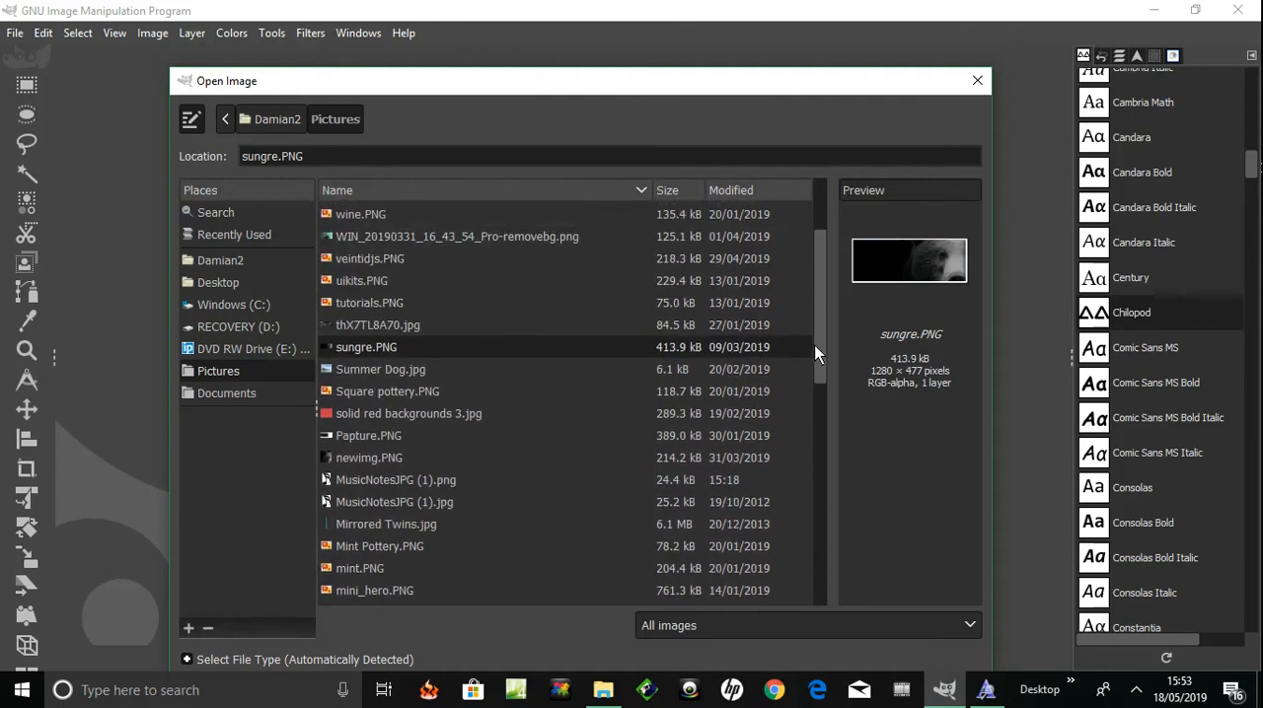
{"action": "left_click", "coordinate": [379, 323]}
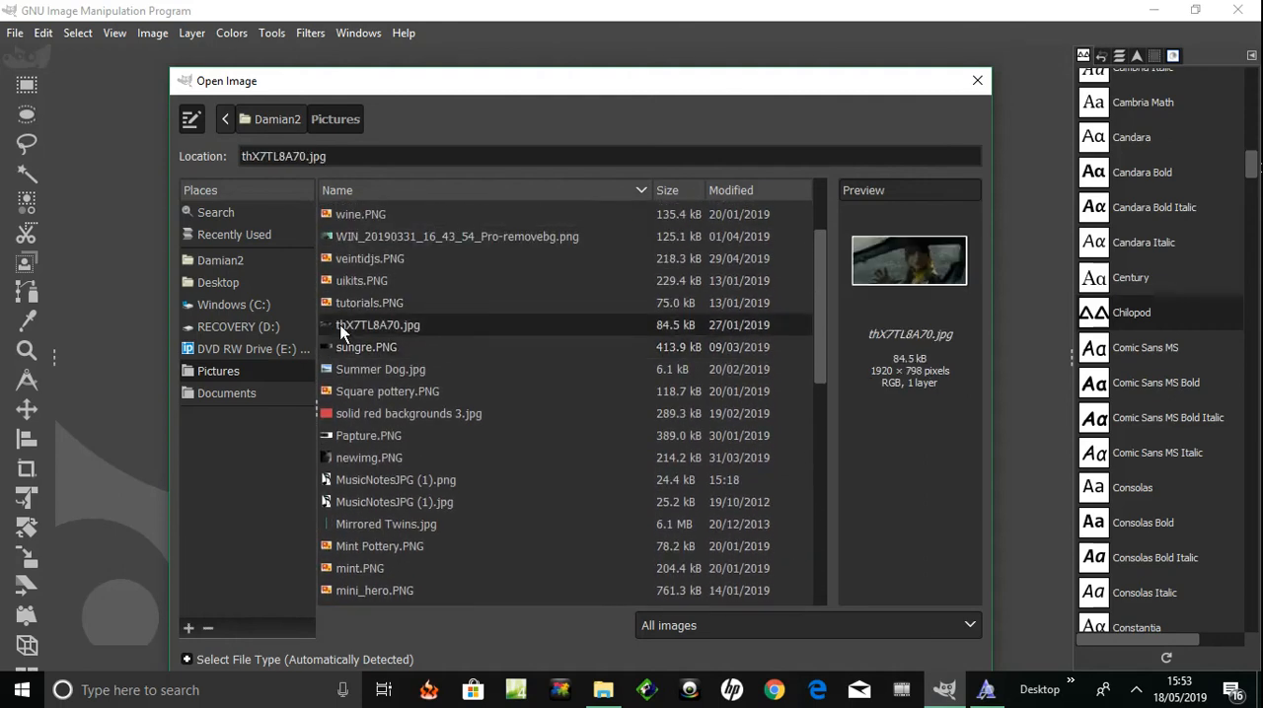
{"action": "left_click", "coordinate": [369, 304]}
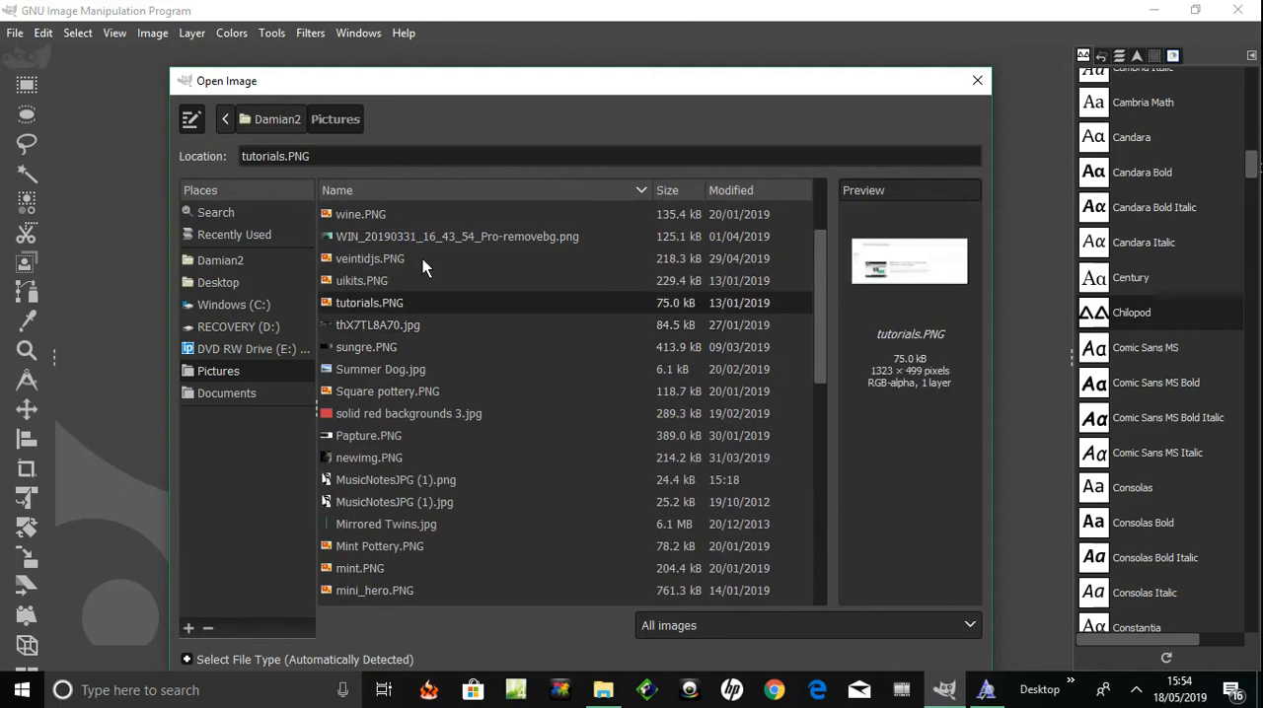
{"action": "left_click", "coordinate": [367, 436]}
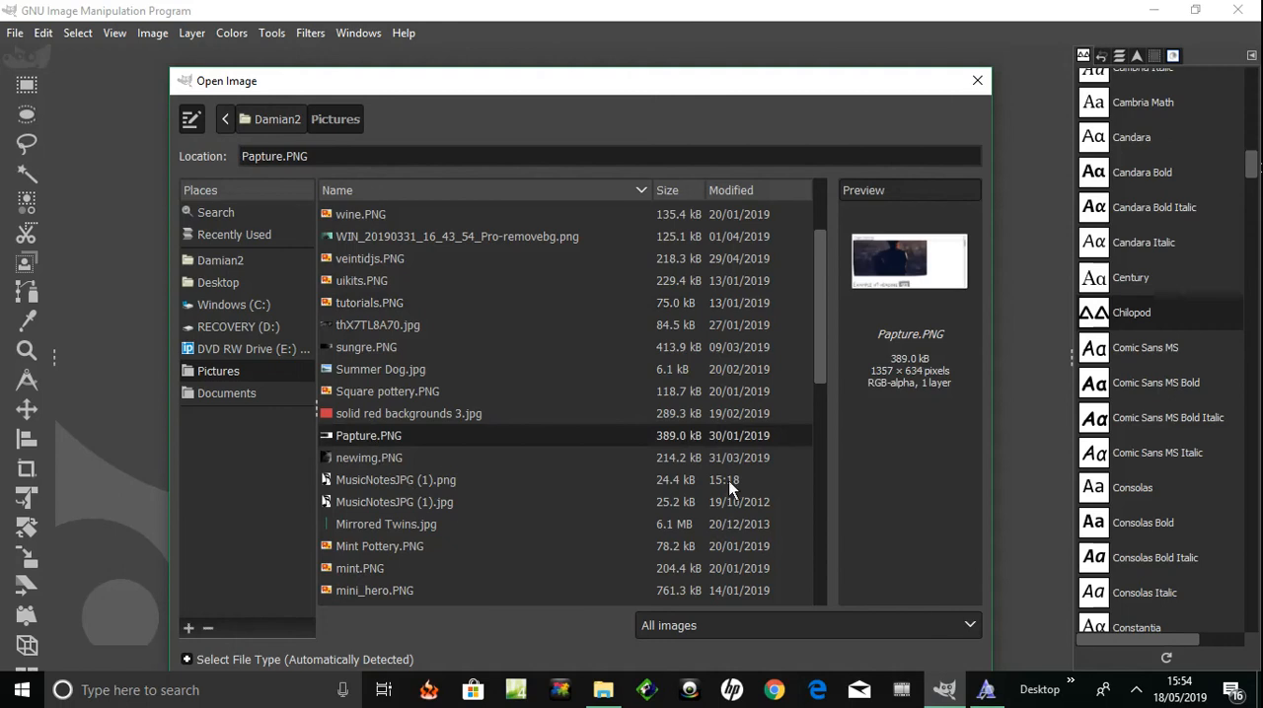
- Preview JEMKHyp8ls.svg, icons1.jpg and hero.PNG, then open the veintidjs.PNG astronaut banner
{"action": "scroll", "scroll_direction": "down", "scroll_amount": 3}
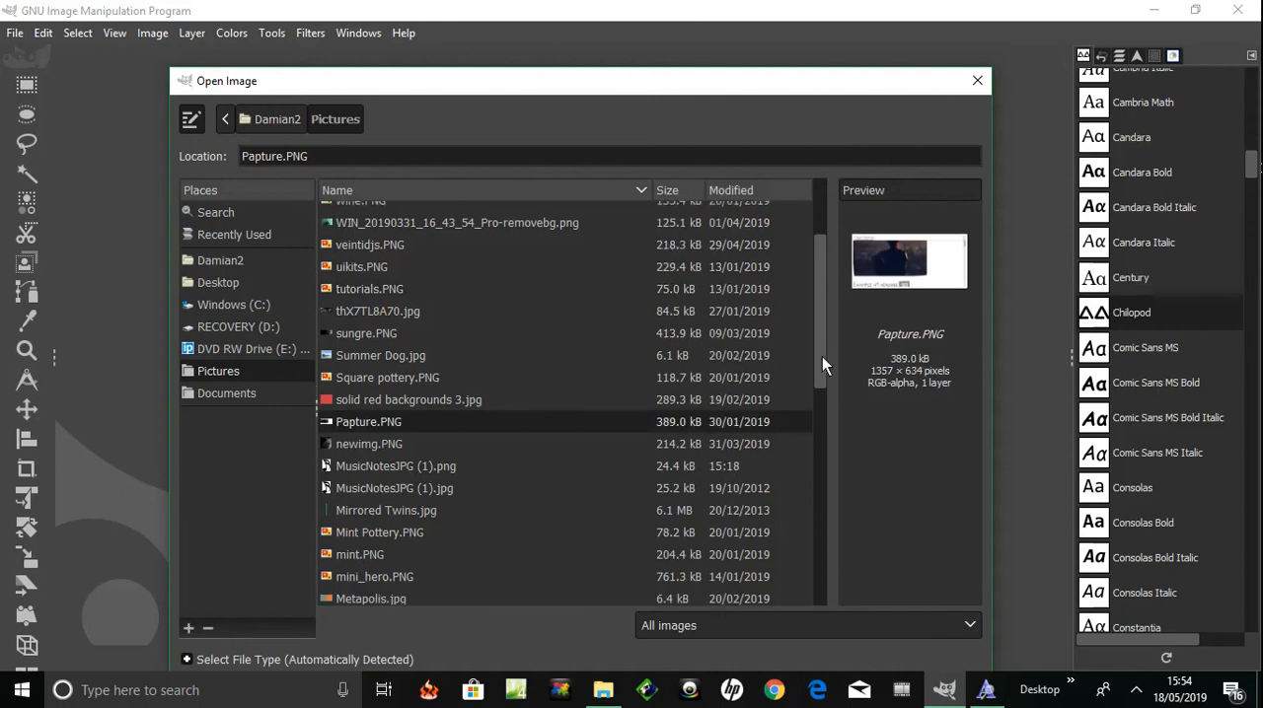
{"action": "left_click", "coordinate": [379, 312]}
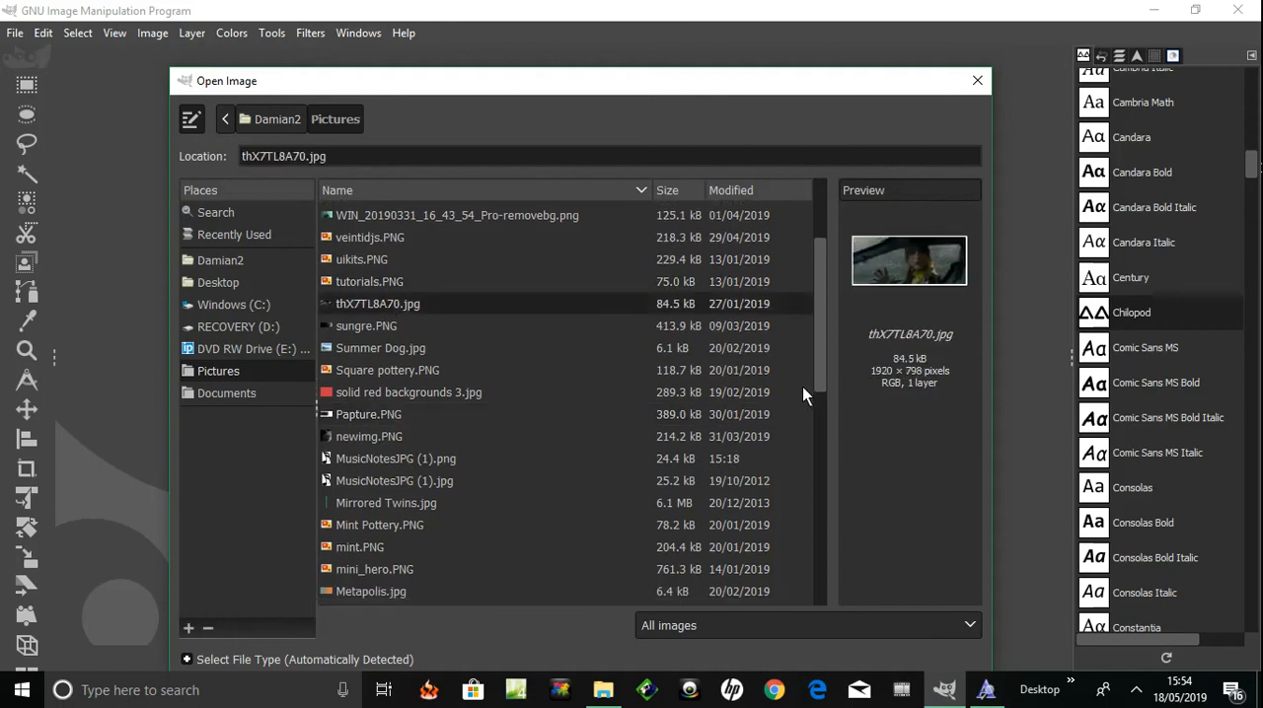
{"action": "scroll", "scroll_direction": "down", "scroll_amount": 3}
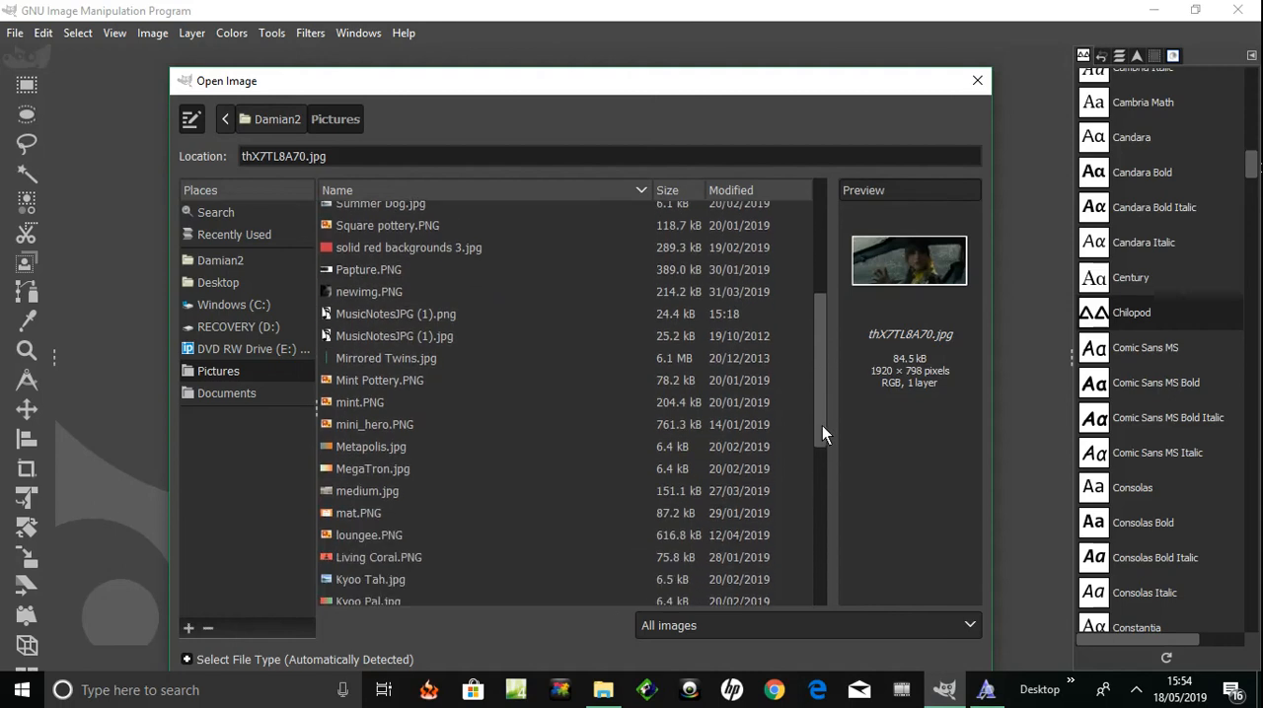
{"action": "scroll", "scroll_direction": "down", "scroll_amount": 3}
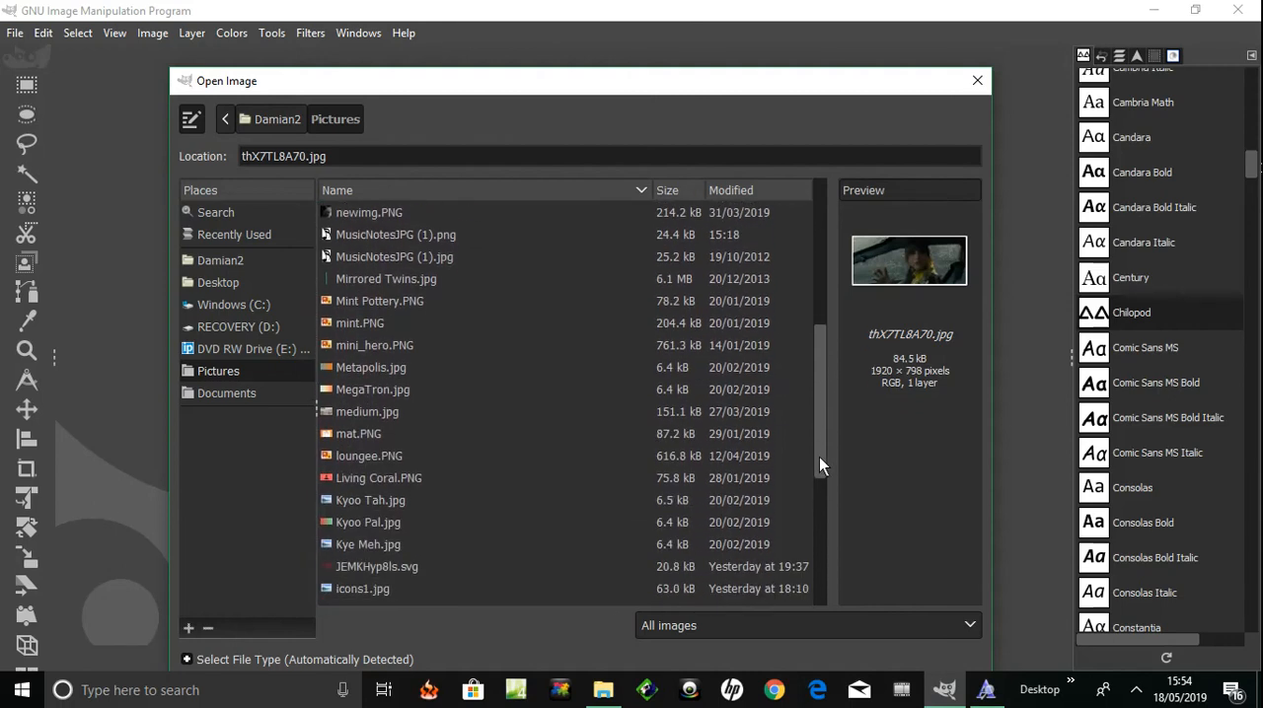
{"action": "left_click", "coordinate": [377, 515]}
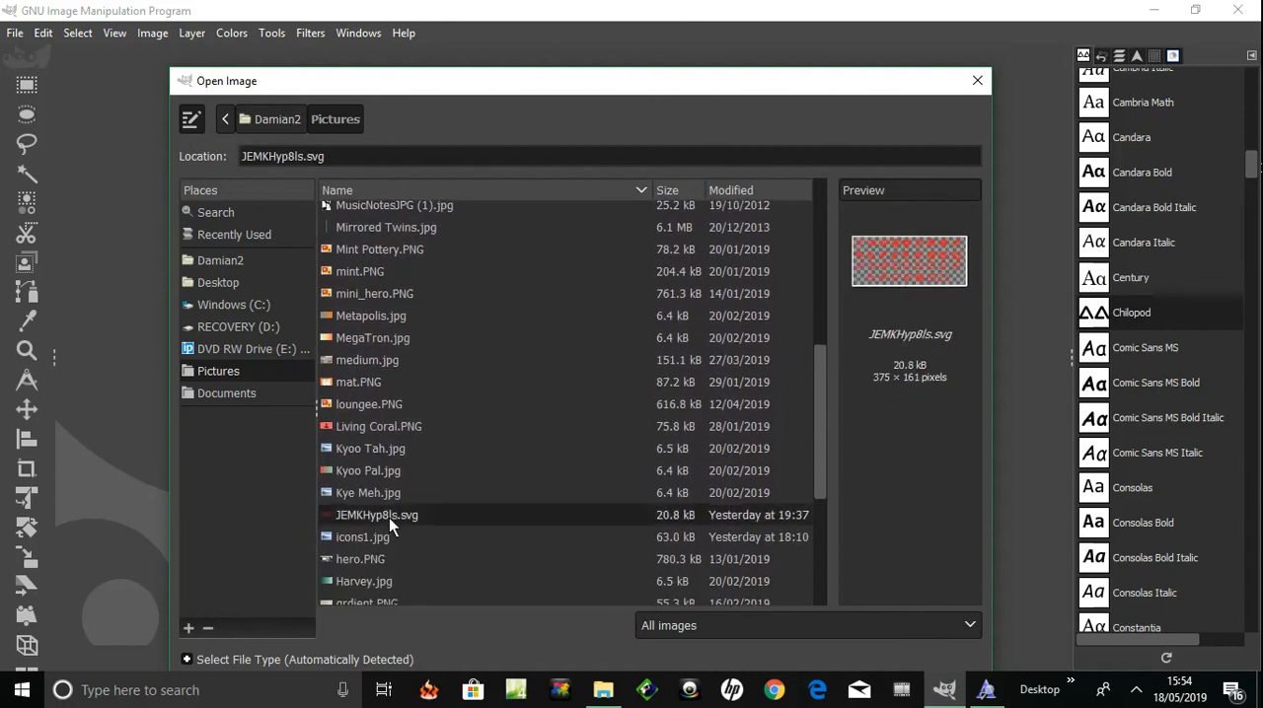
{"action": "left_click", "coordinate": [363, 537]}
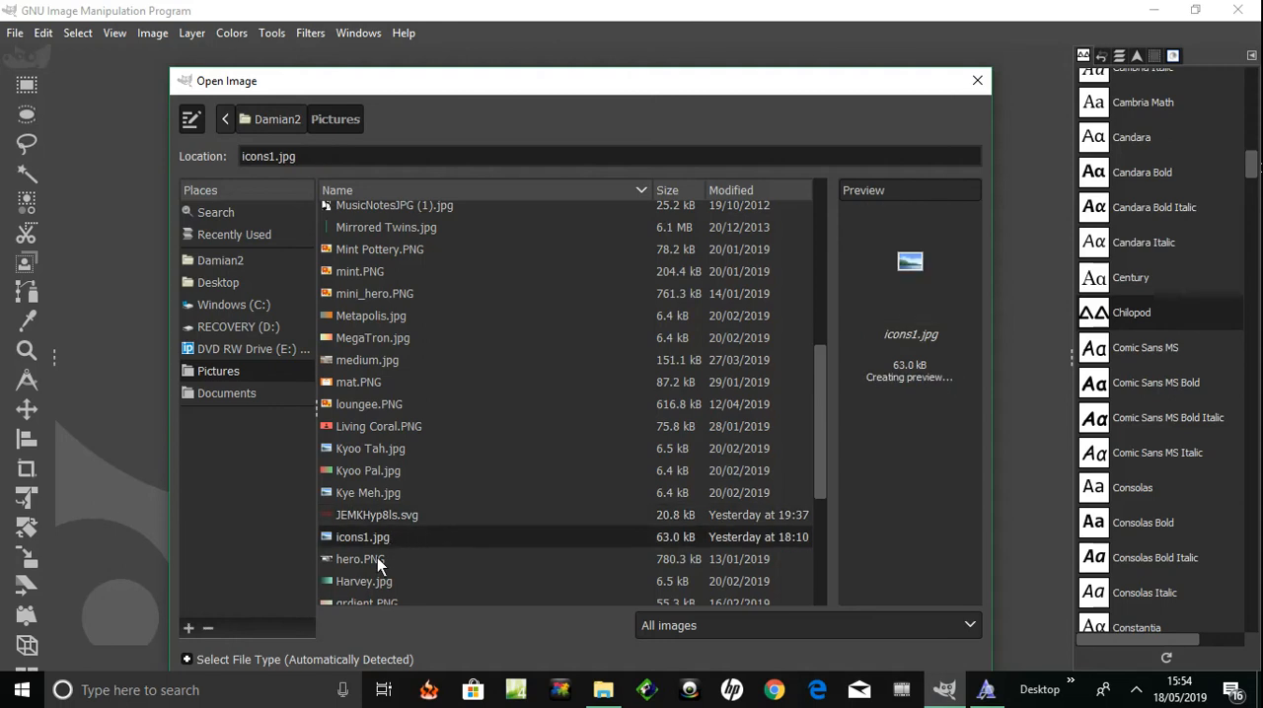
{"action": "left_click", "coordinate": [359, 560]}
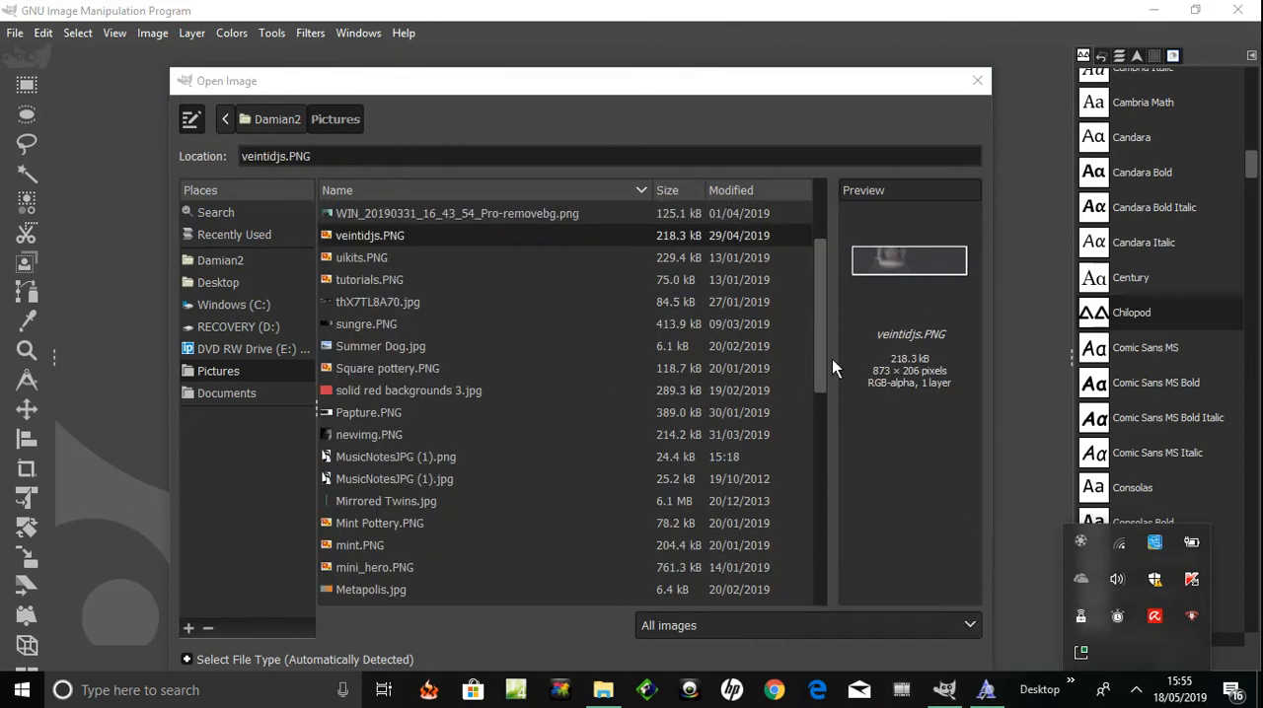
{"action": "mouse_move", "coordinate": [900, 260]}
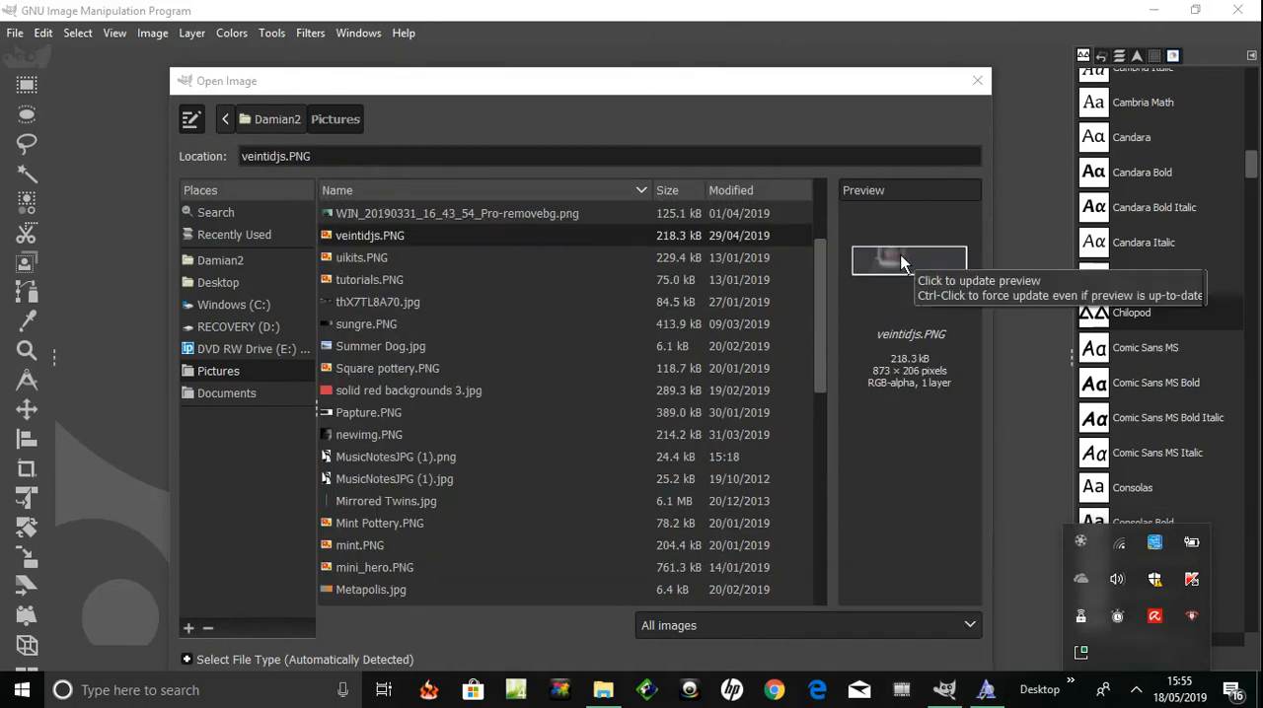
{"action": "mouse_move", "coordinate": [430, 257]}
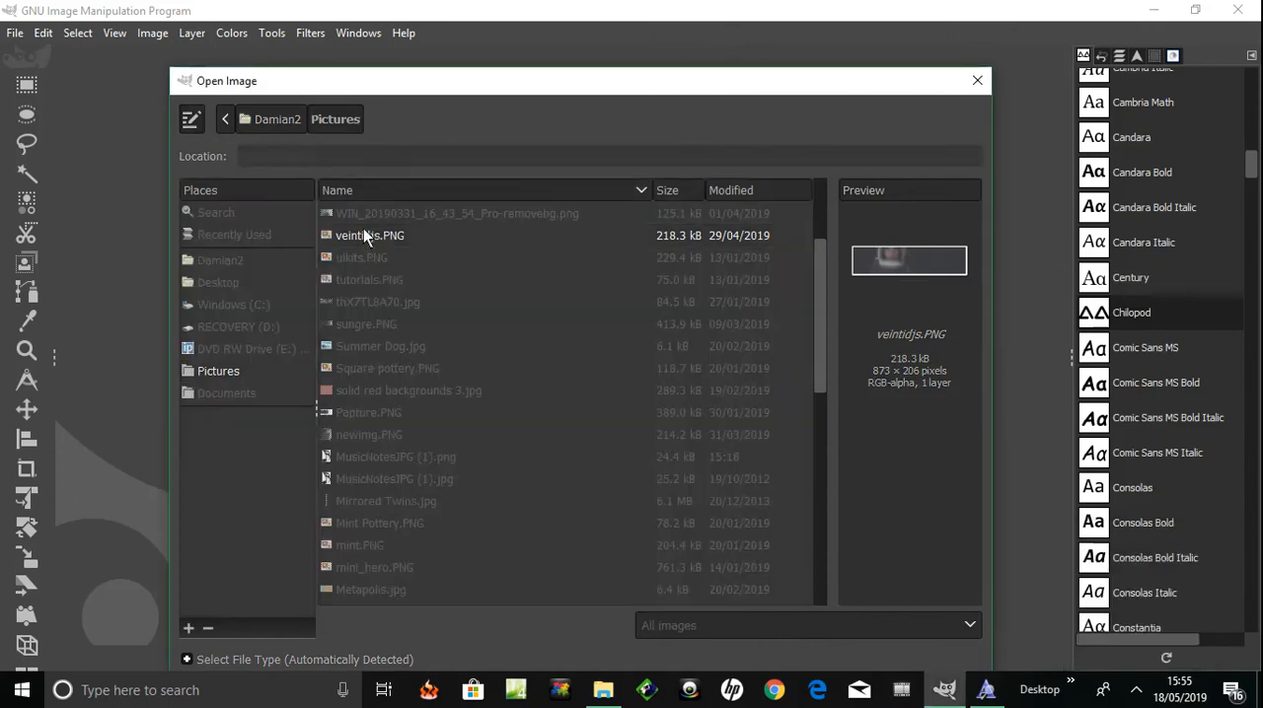
{"action": "double_click", "coordinate": [369, 235]}
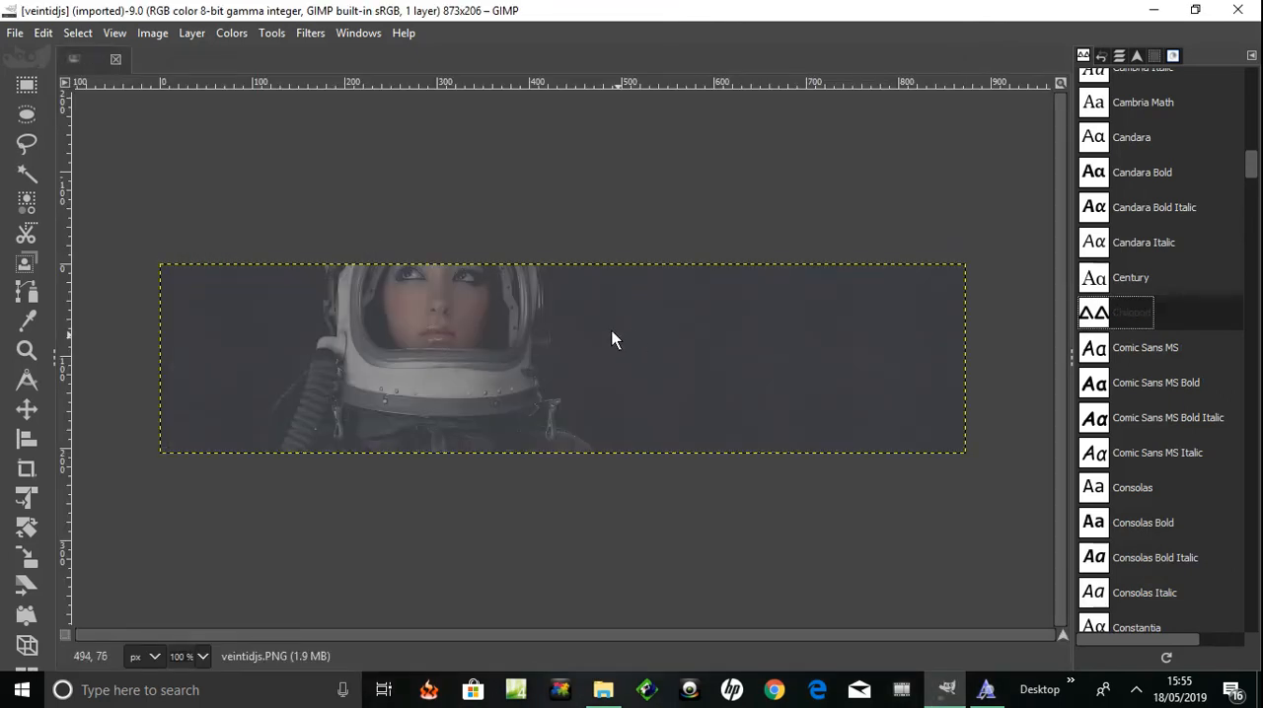
- With the Text tool in Chilopod at 62 px, draw a text box over the banner's right side
{"action": "left_click", "coordinate": [272, 32]}
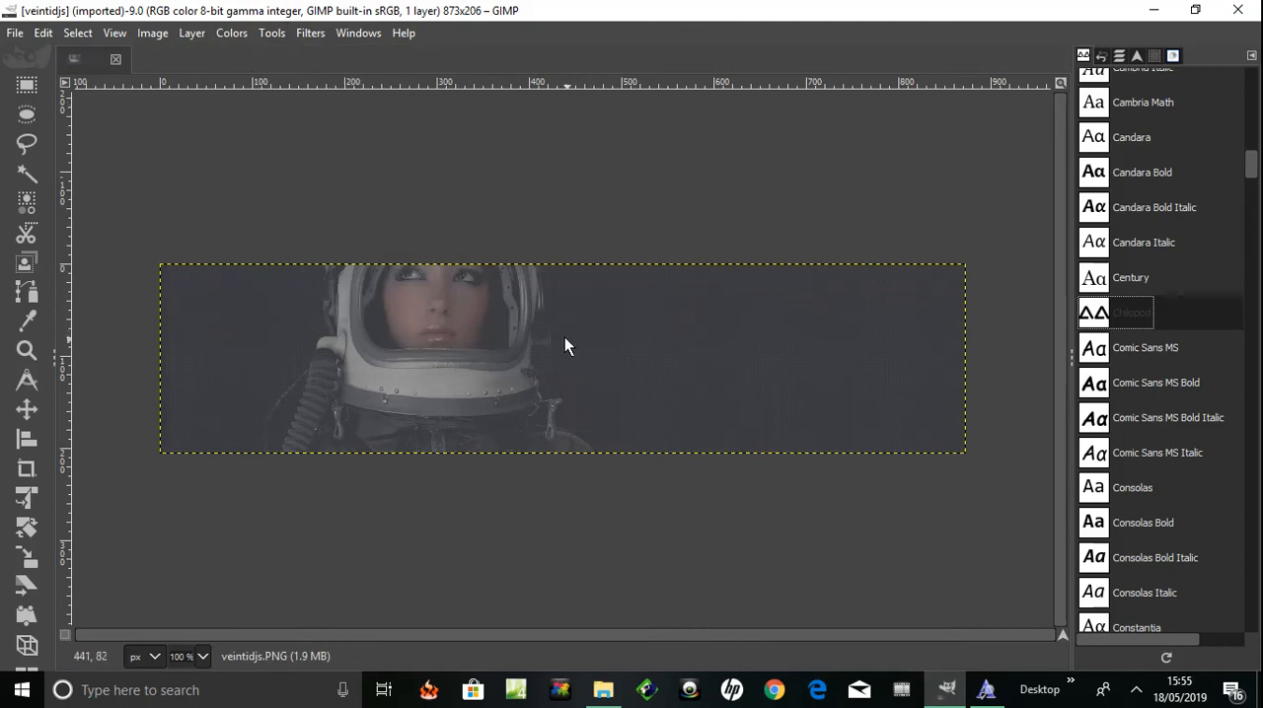
{"action": "mouse_move", "coordinate": [576, 320]}
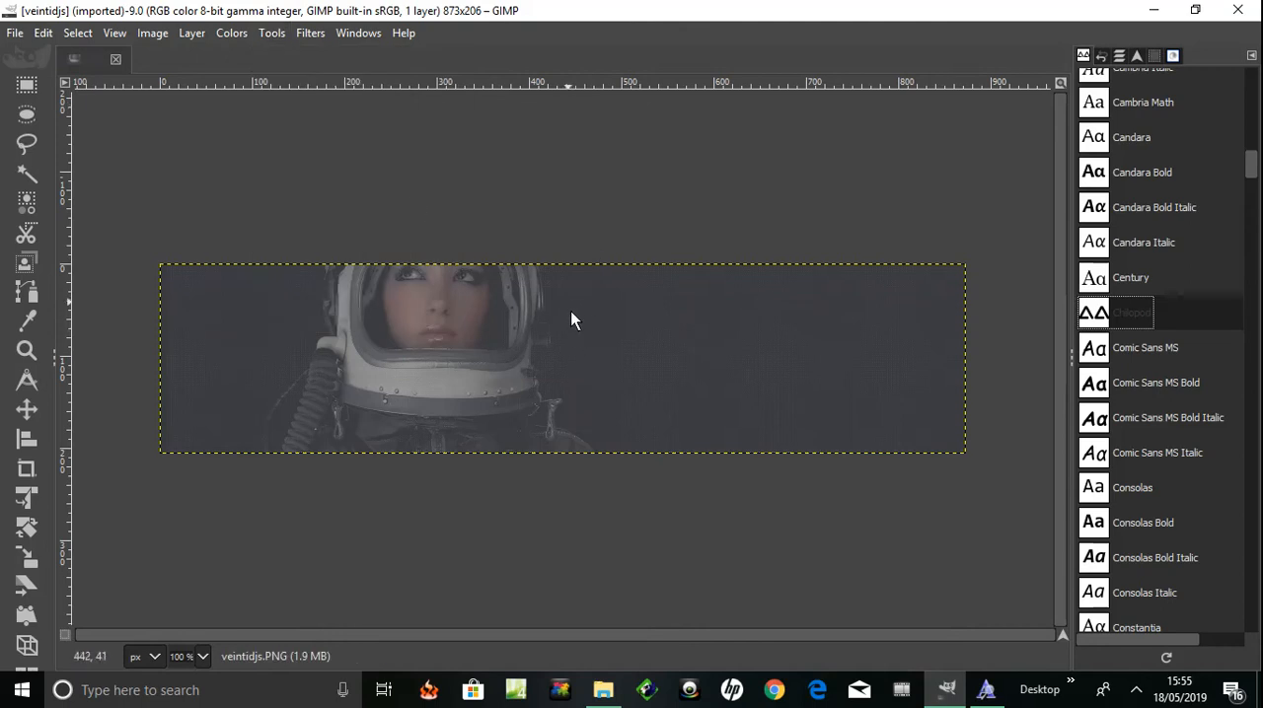
{"action": "left_click_drag", "start_coordinate": [569, 300], "coordinate": [995, 402]}
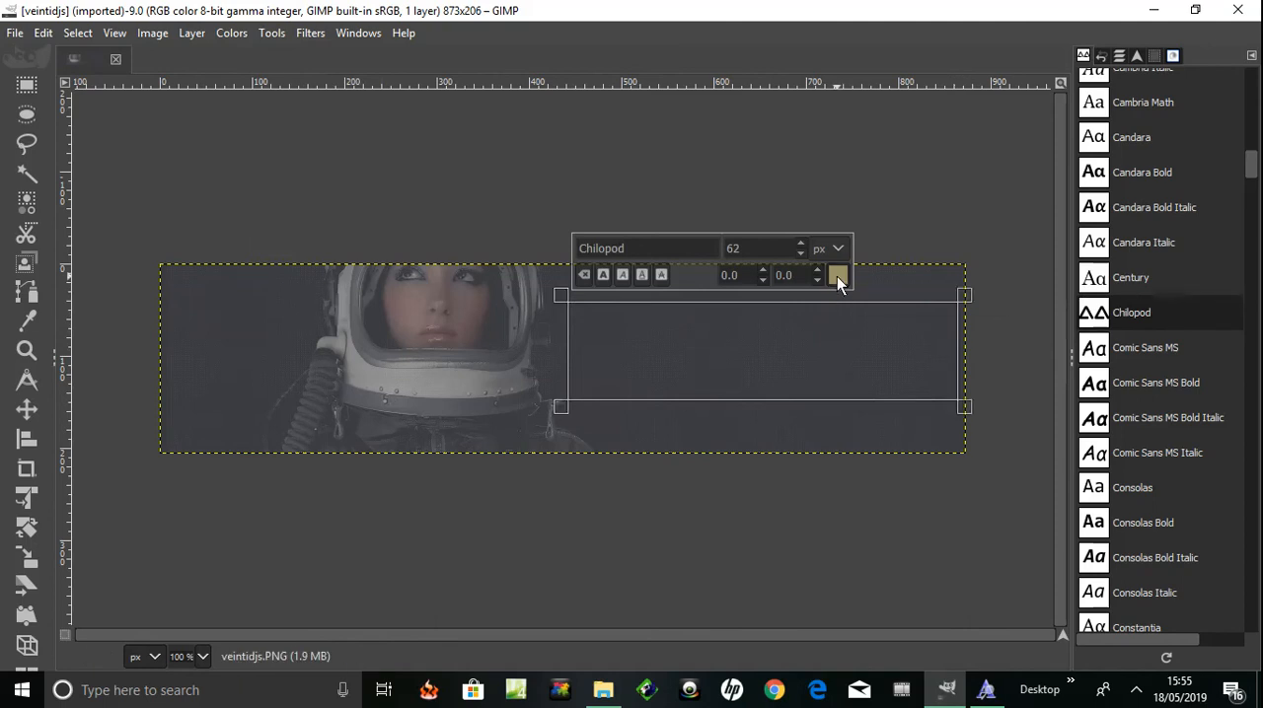
- Change the text colour from tan to a near-white light gray (about e6e6e6/dfdfdf)
{"action": "left_click", "coordinate": [837, 276]}
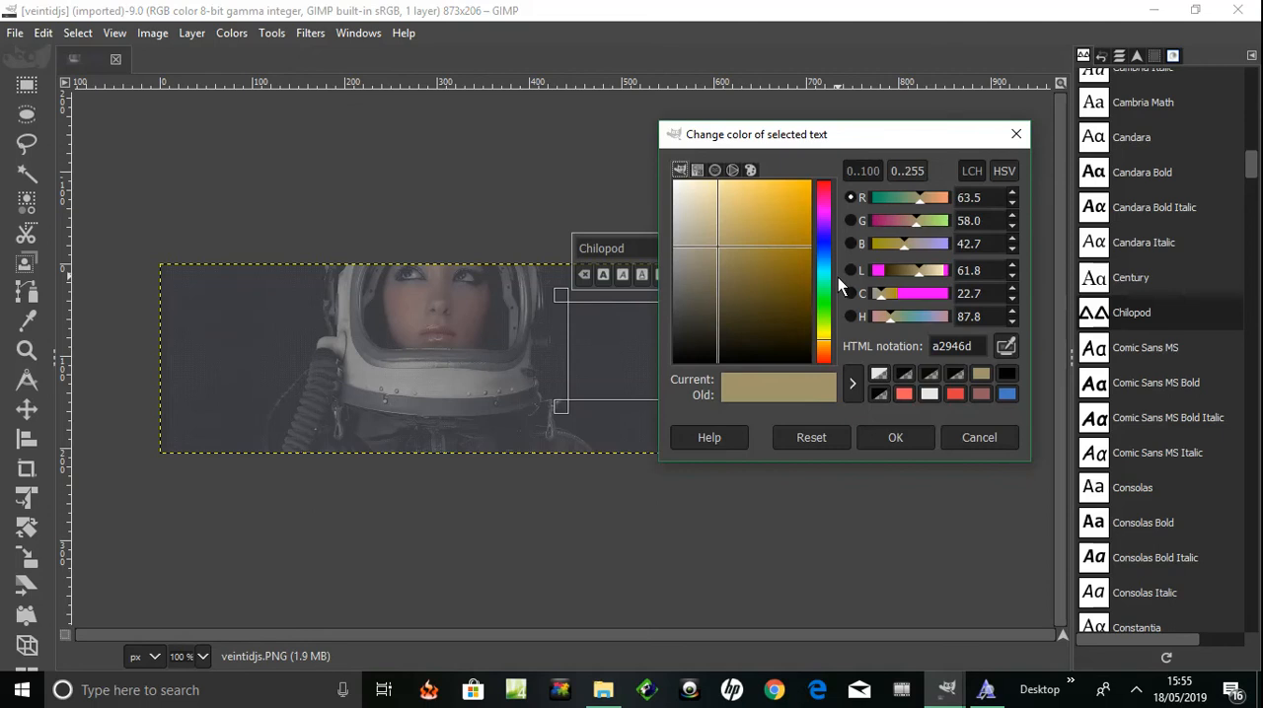
{"action": "mouse_move", "coordinate": [785, 395]}
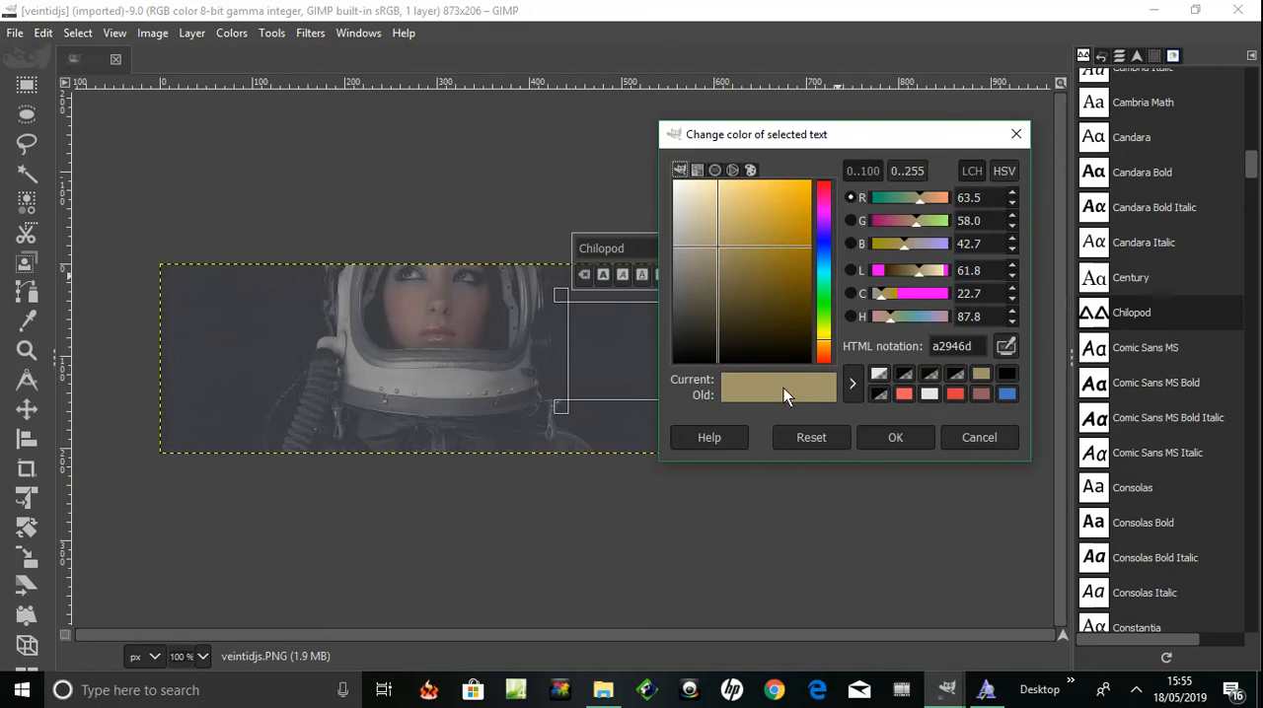
{"action": "mouse_move", "coordinate": [509, 389]}
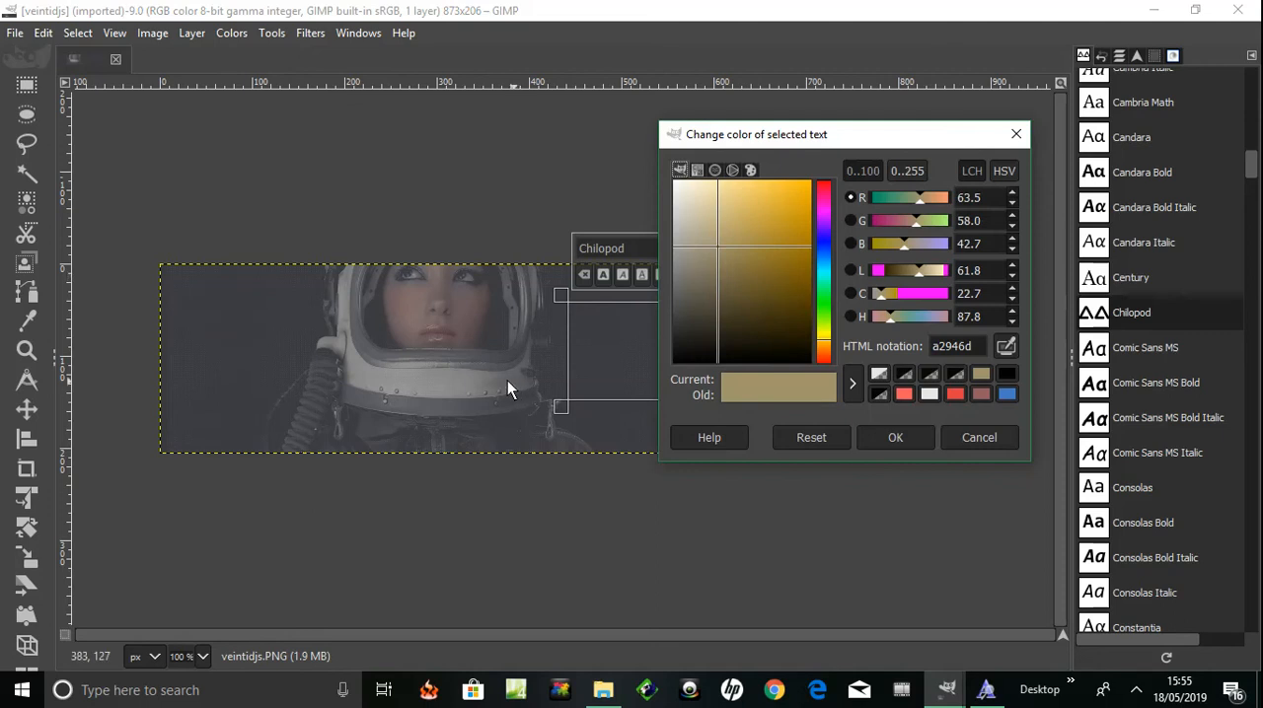
{"action": "mouse_move", "coordinate": [345, 304]}
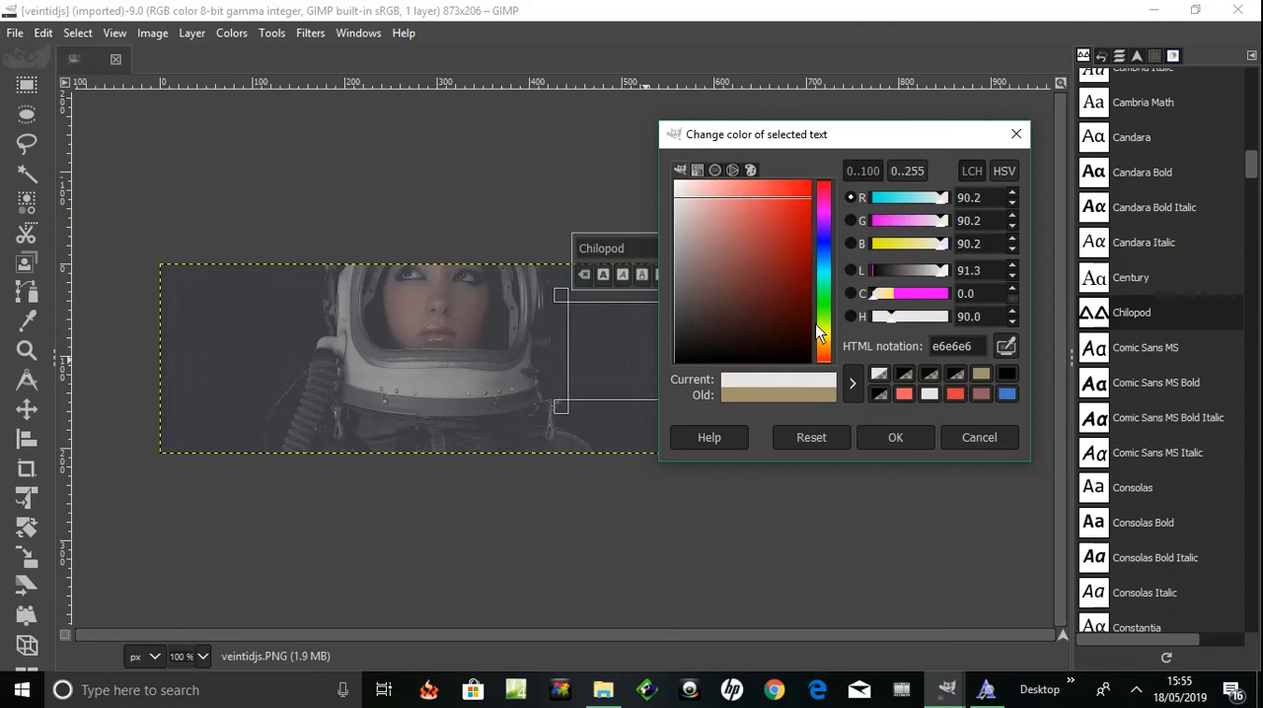
{"action": "left_click_drag", "start_coordinate": [928, 270], "coordinate": [924, 270]}
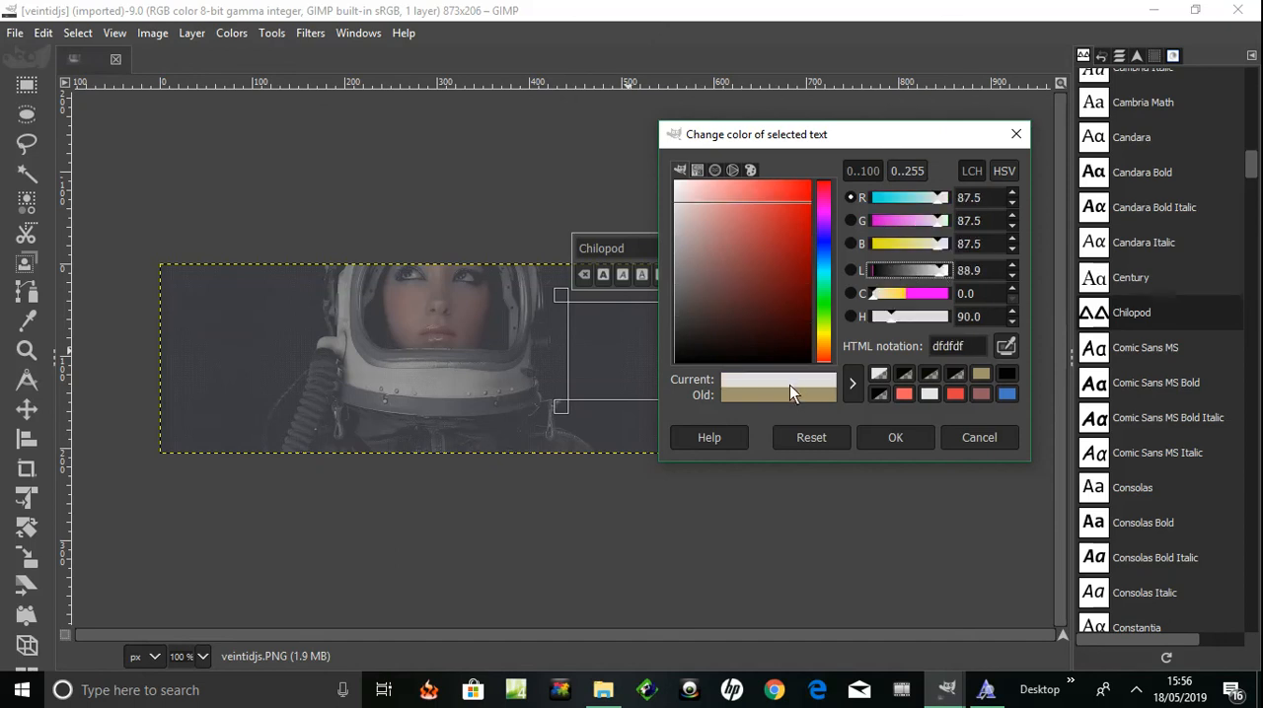
{"action": "left_click", "coordinate": [894, 439]}
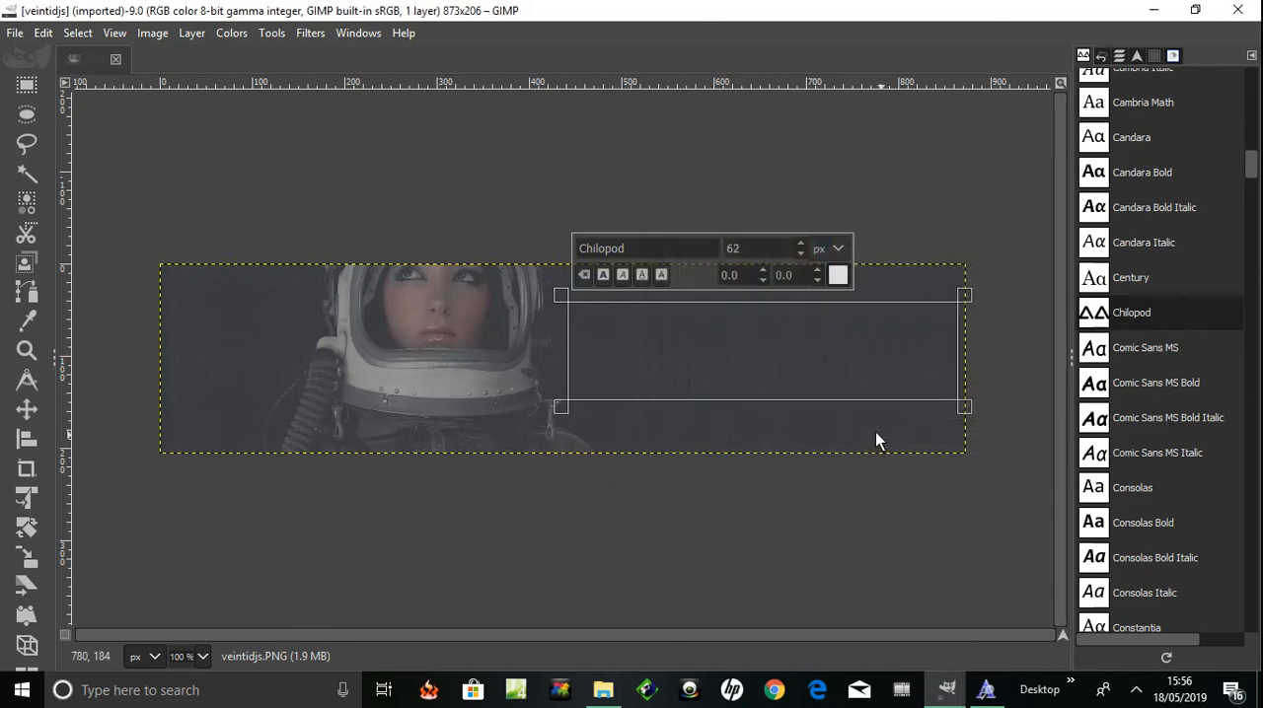
{"action": "mouse_move", "coordinate": [768, 260]}
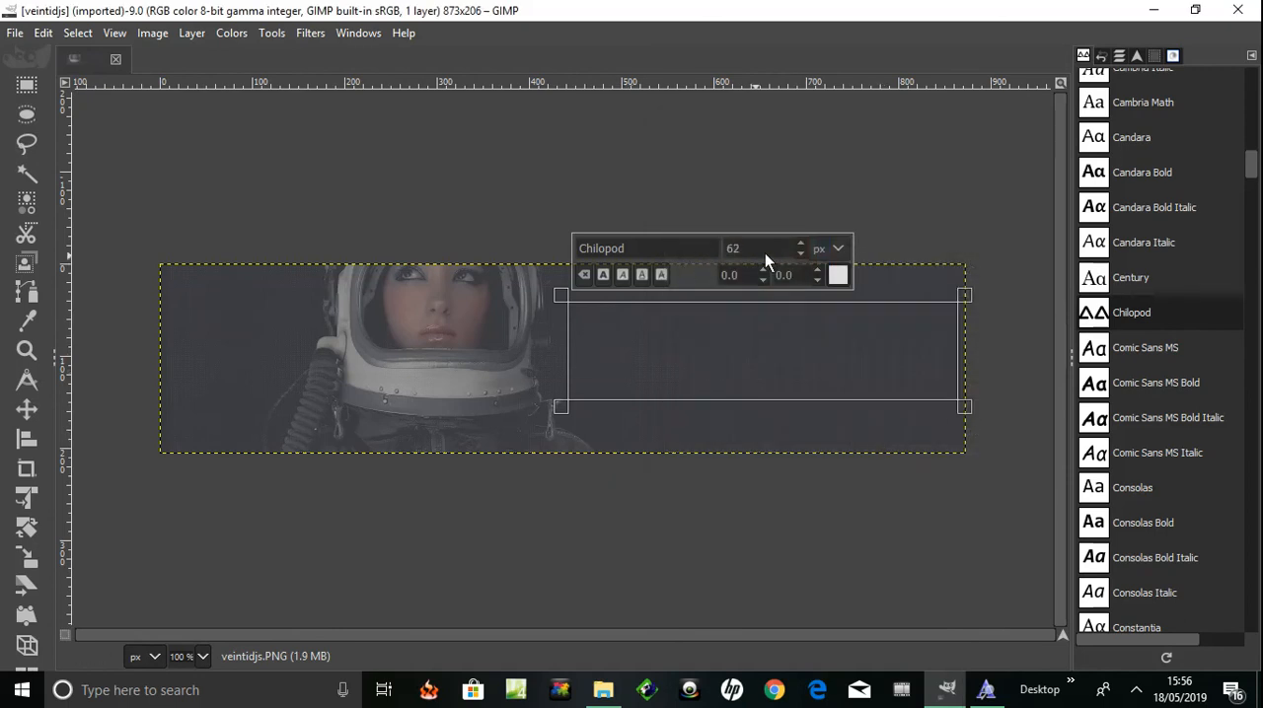
- Enlarge the text to 97 px and type trial letters CHILOPO, later undone to an empty 62 px layer
{"action": "left_click", "coordinate": [801, 242]}
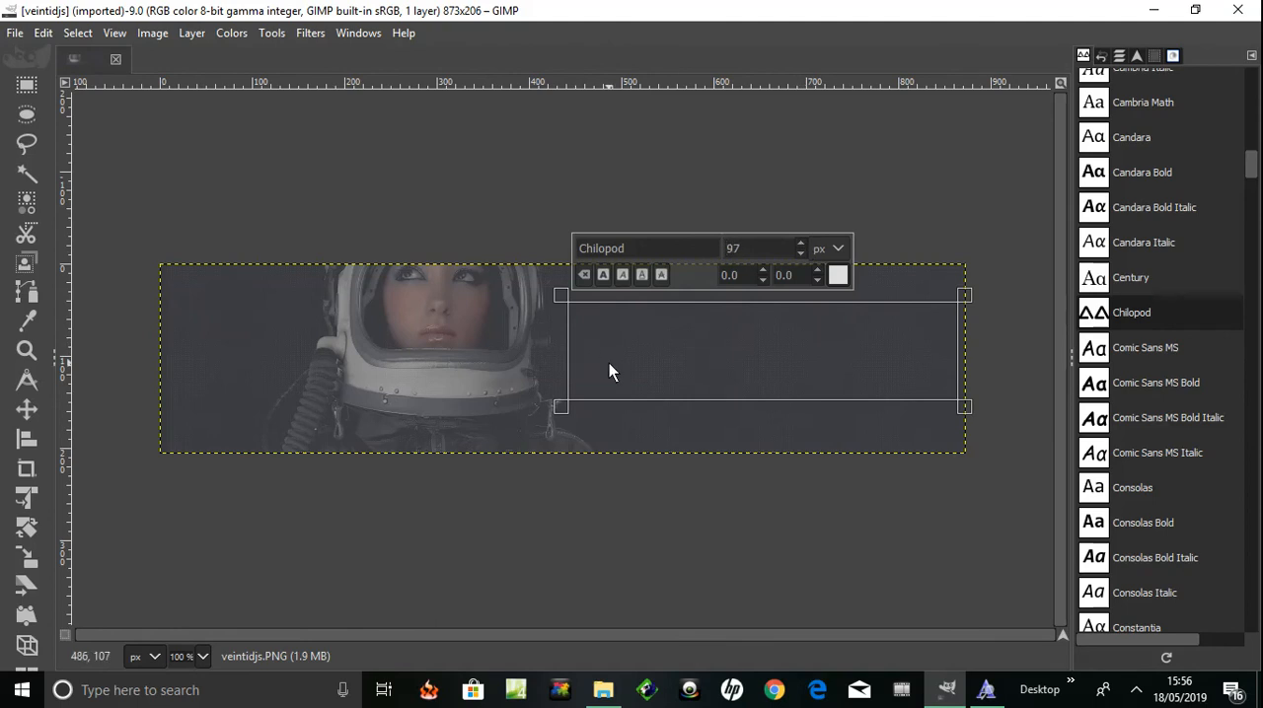
{"action": "type", "text": "CH"}
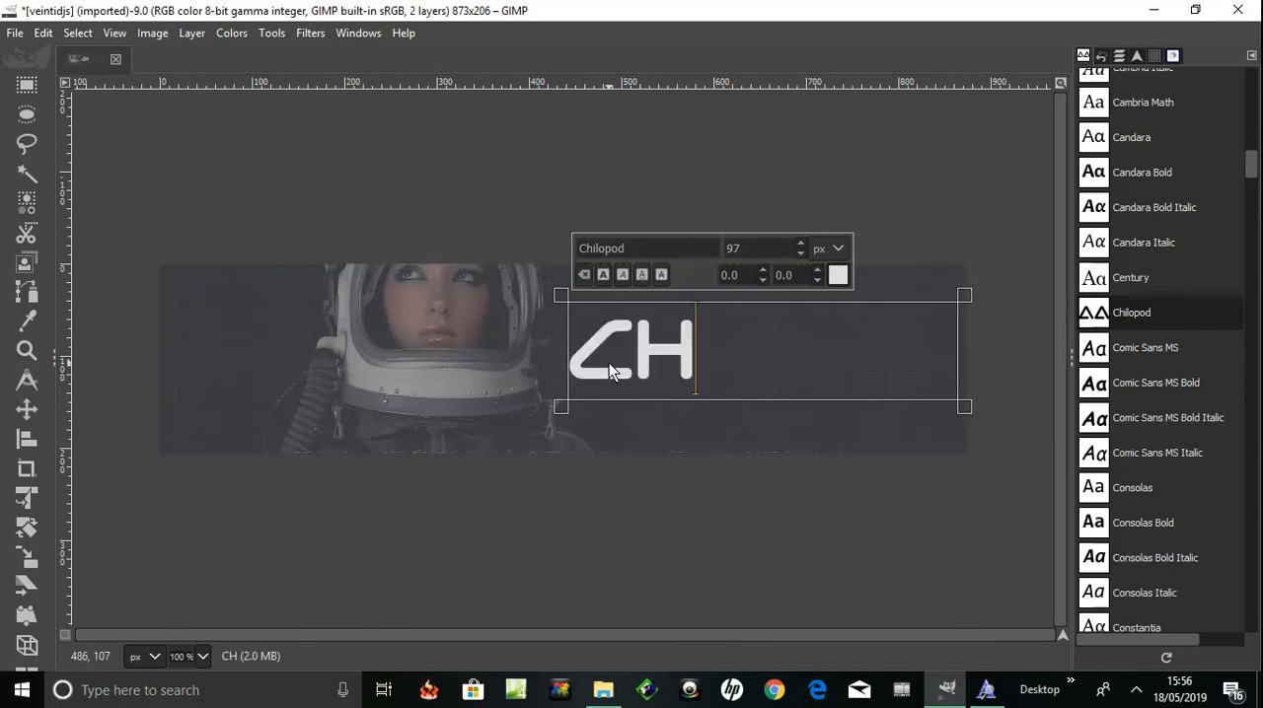
{"action": "type", "text": "ILO"}
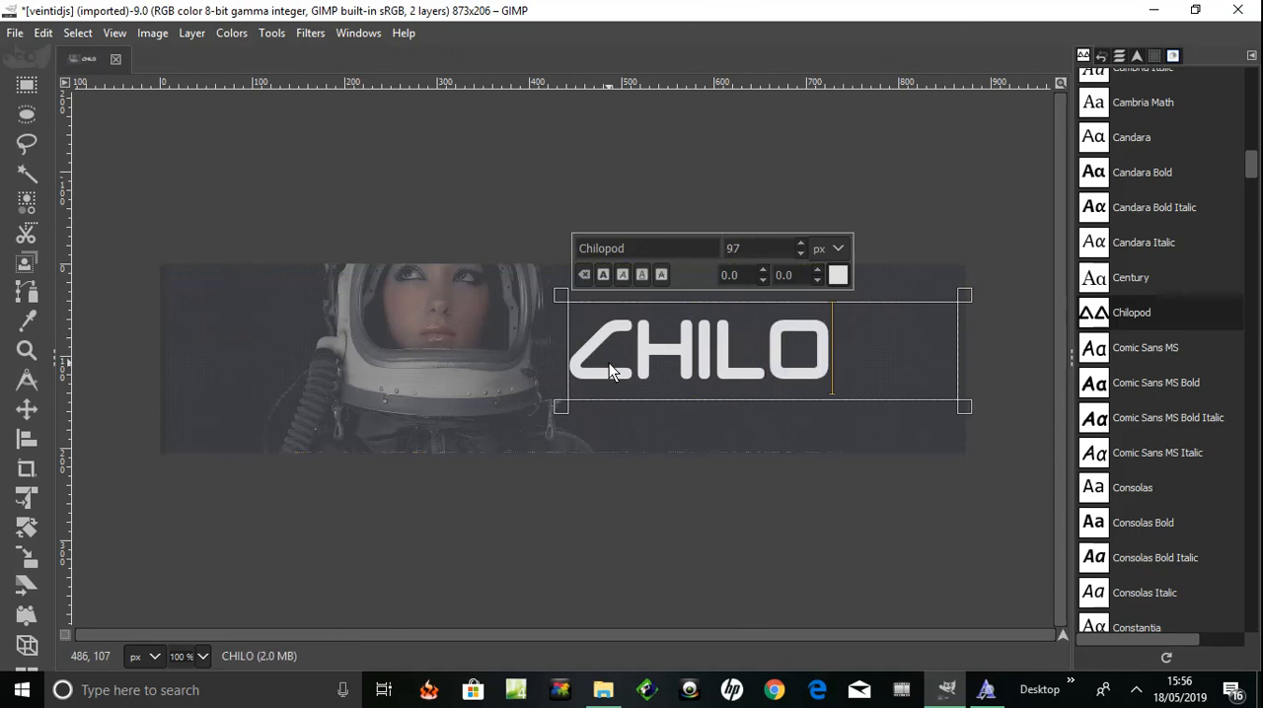
{"action": "type", "text": "PO"}
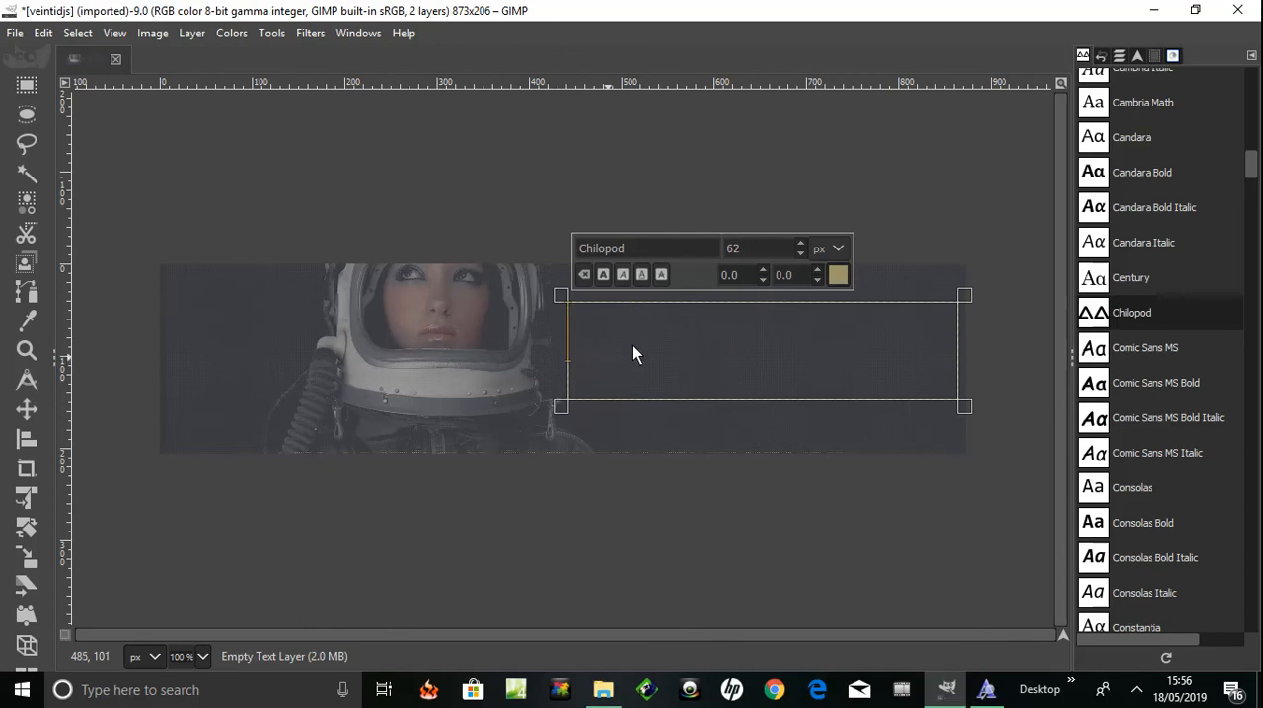
{"action": "mouse_move", "coordinate": [802, 249]}
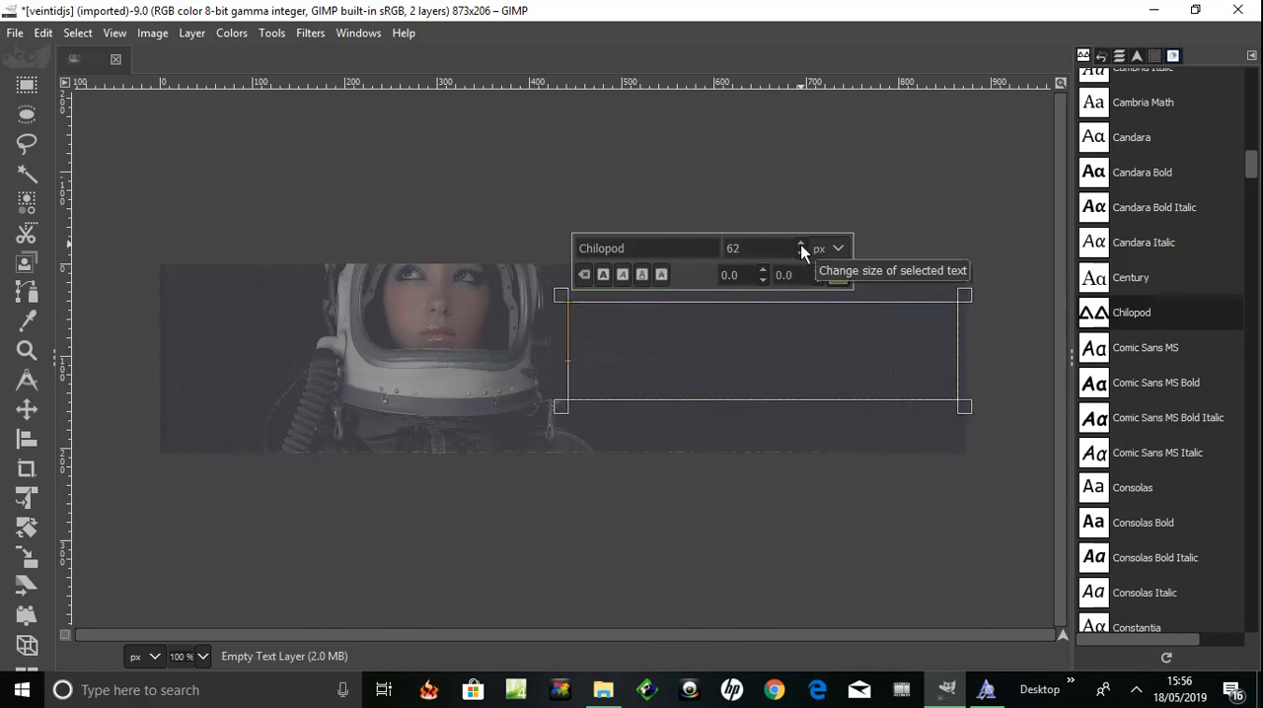
- Reconfirm the near-white colour and type CHILOPOD into the text box beside the astronaut
{"action": "left_click", "coordinate": [640, 274]}
{"action": "type", "text": "e6e6e6"}
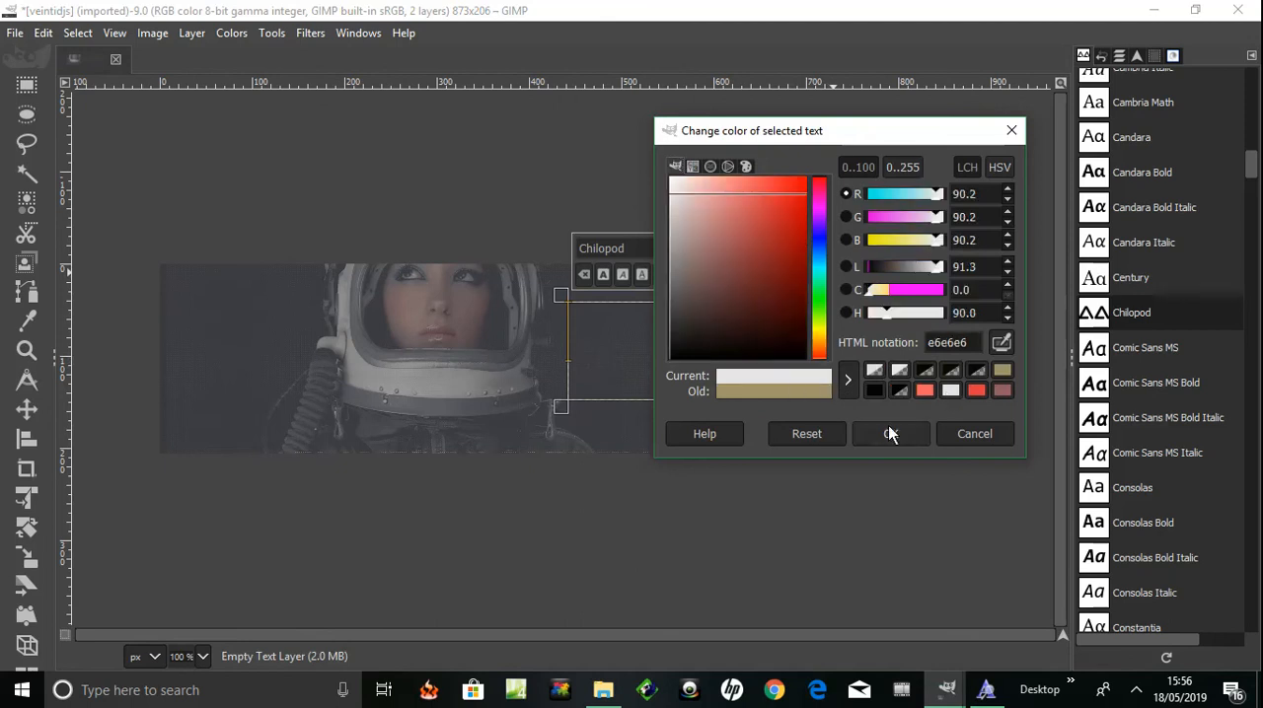
{"action": "left_click", "coordinate": [890, 434]}
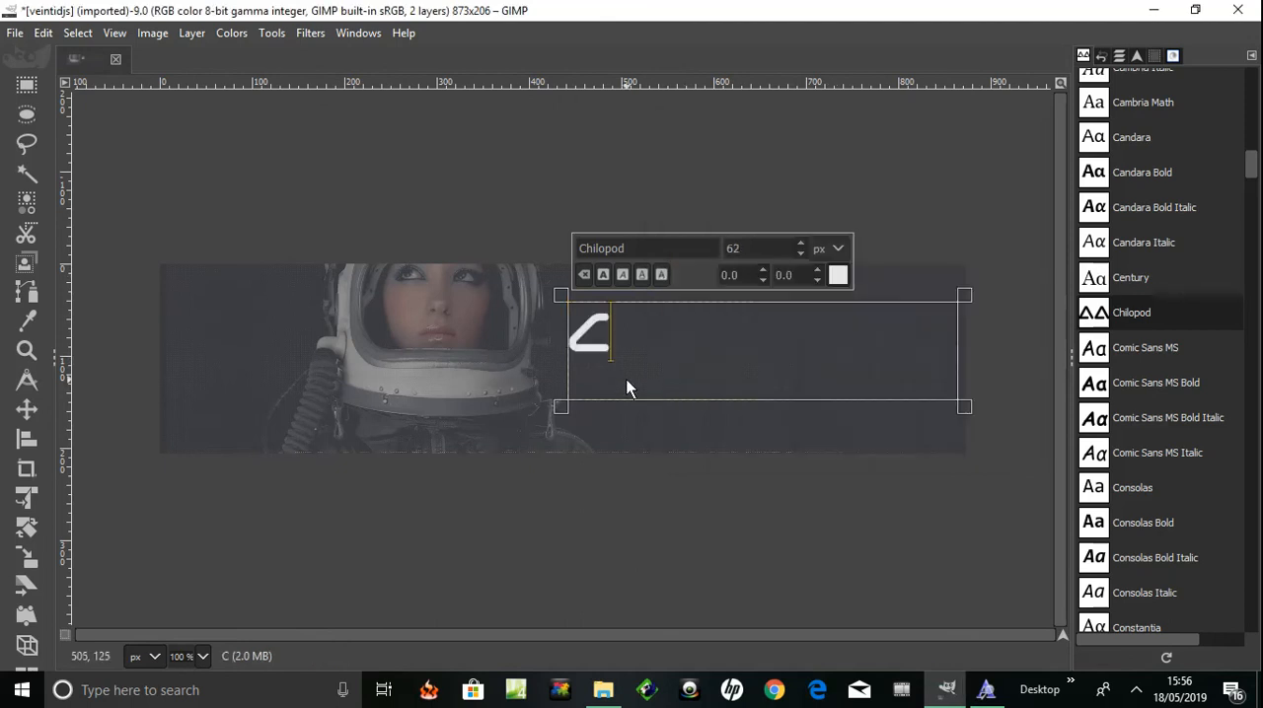
{"action": "type", "text": "HI"}
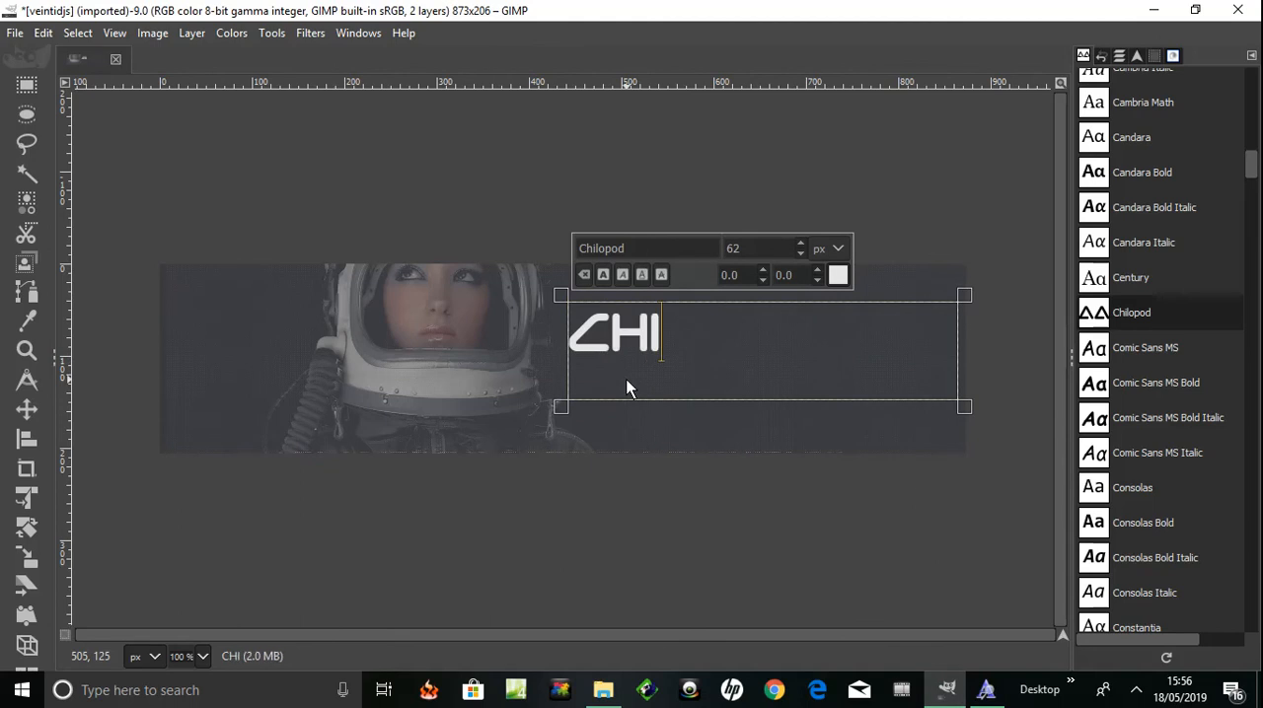
{"action": "type", "text": "LOPO"}
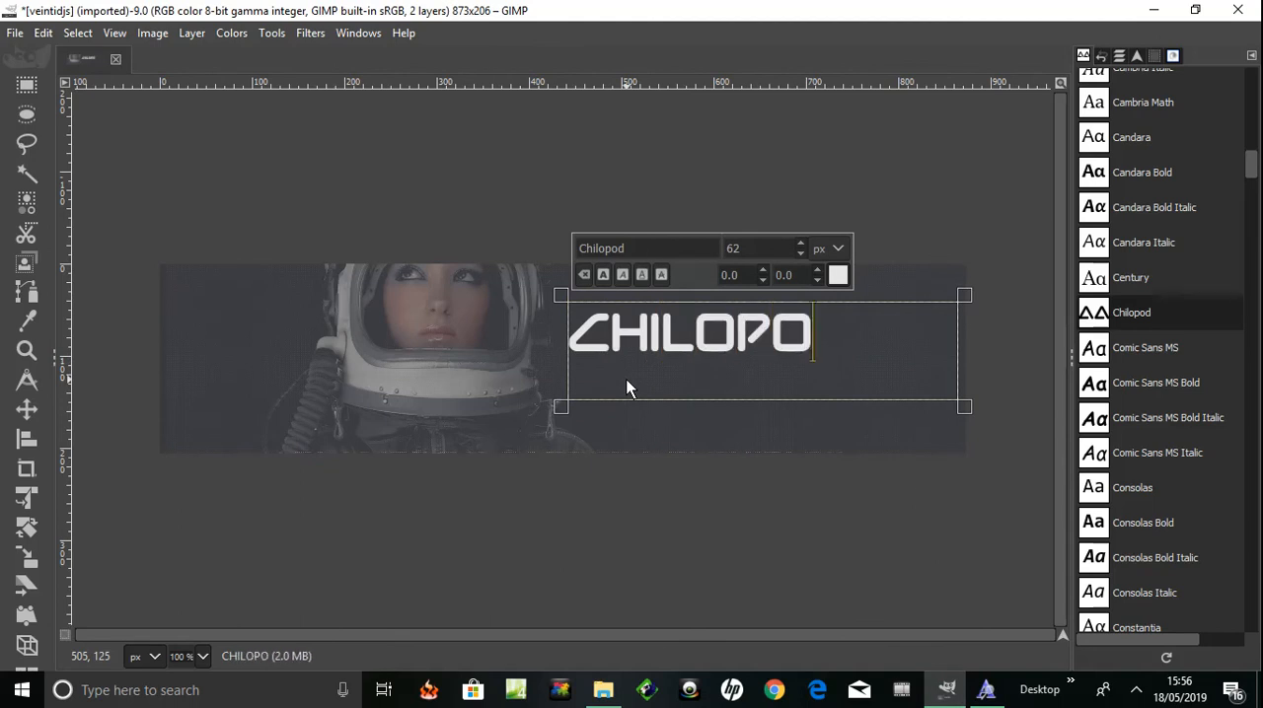
{"action": "type", "text": "D"}
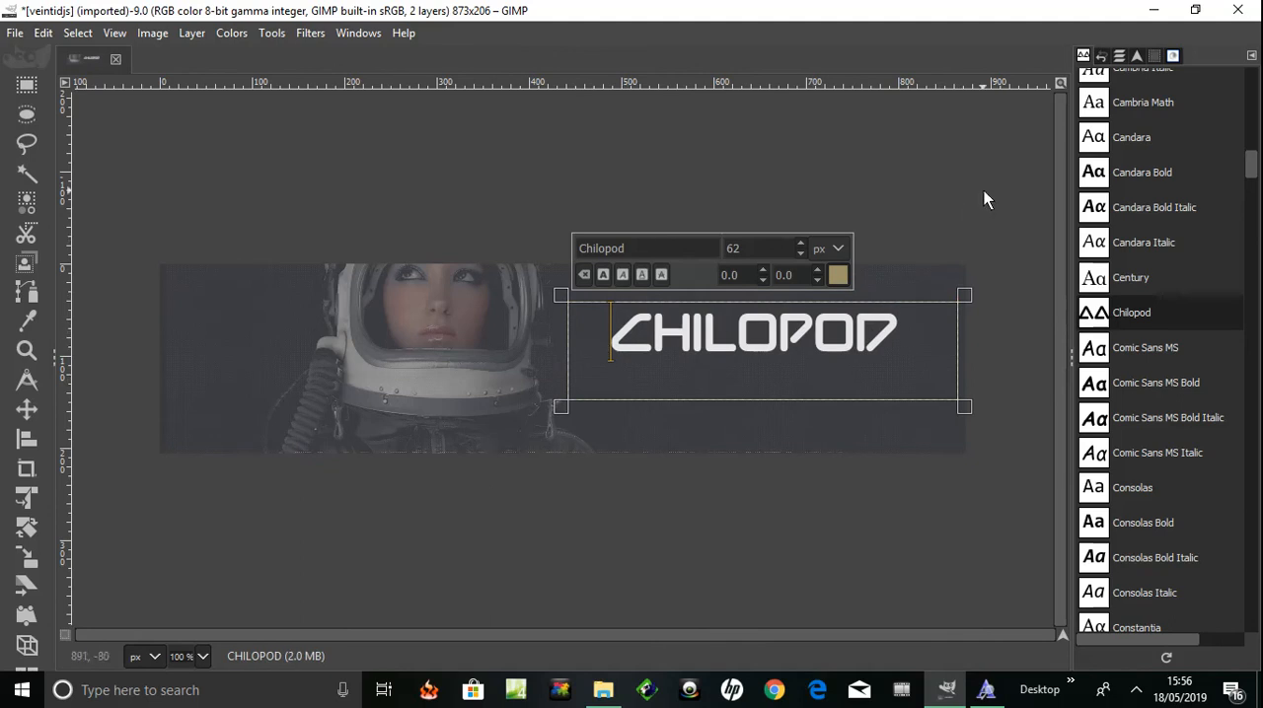
{"action": "mouse_move", "coordinate": [990, 205]}
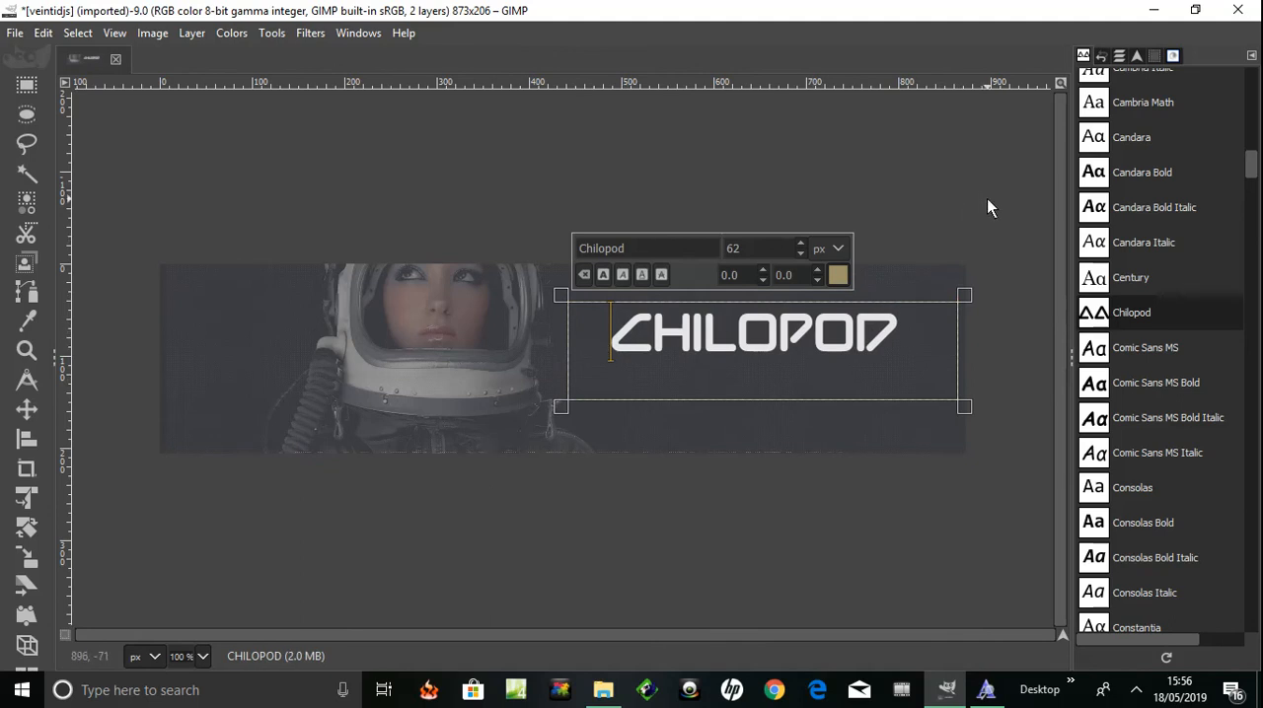
{"action": "mouse_move", "coordinate": [765, 343]}
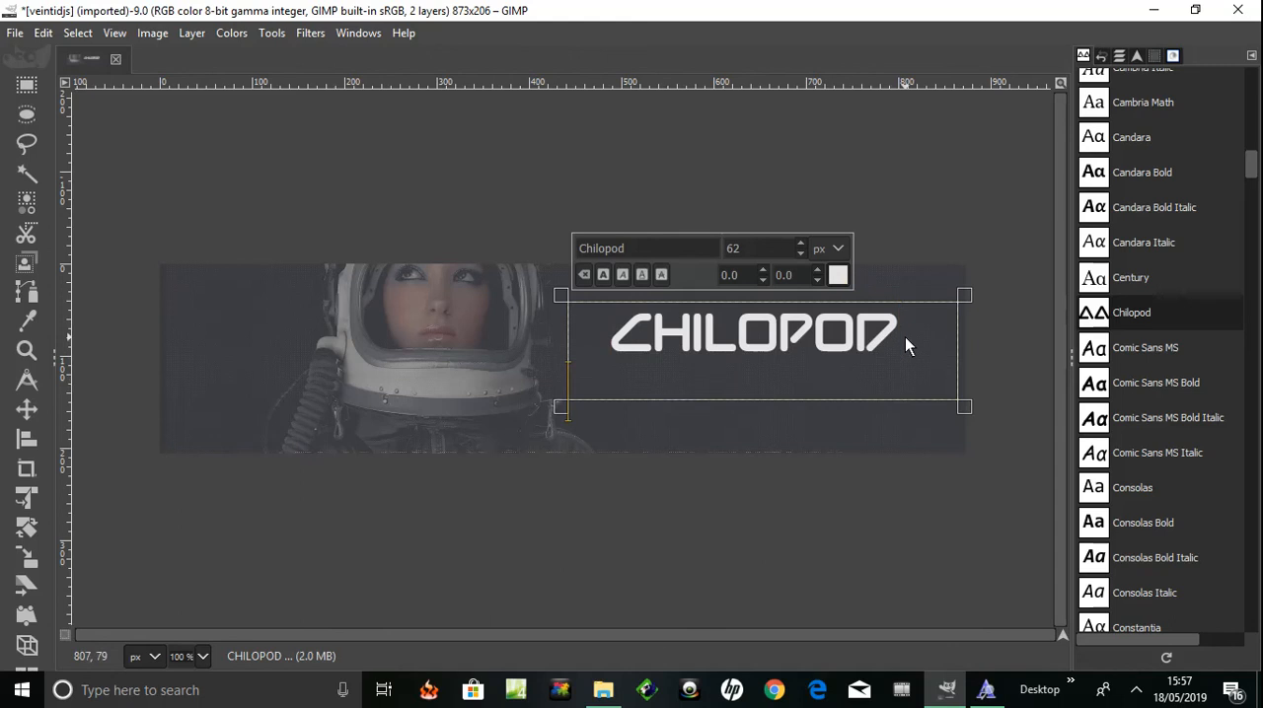
{"action": "type", "text": "SN"}
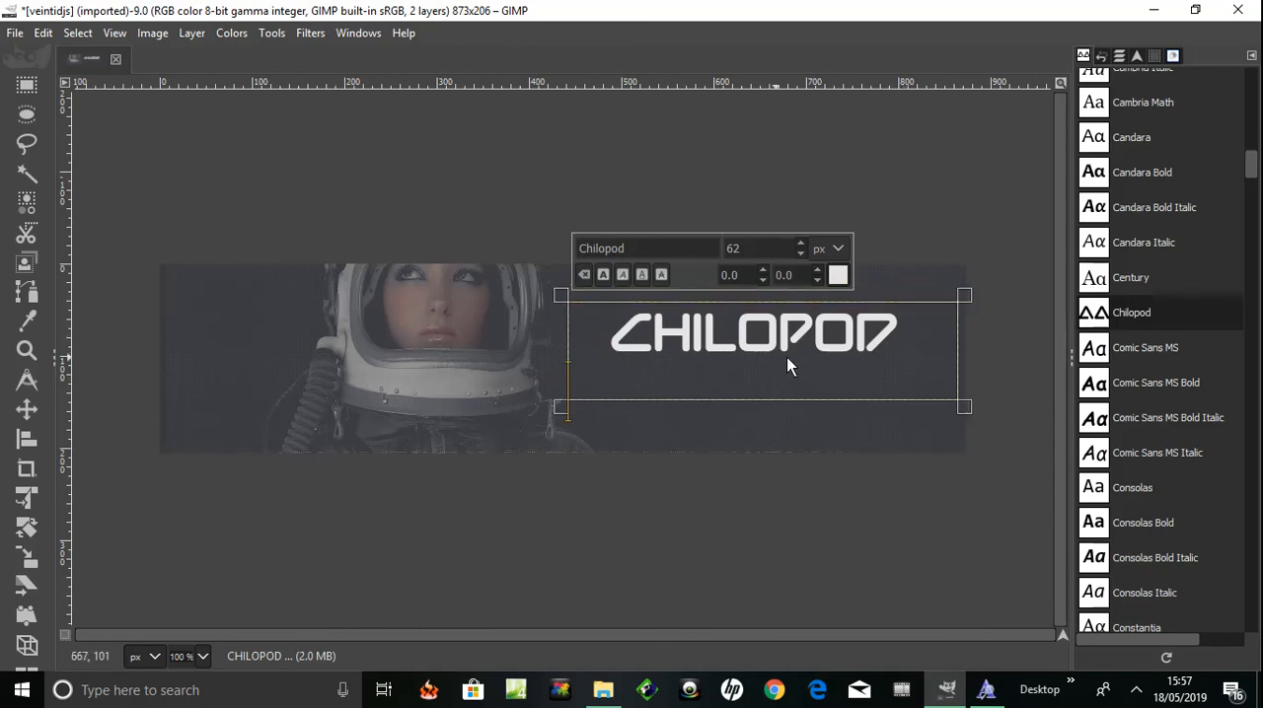
{"action": "mouse_move", "coordinate": [1105, 324]}
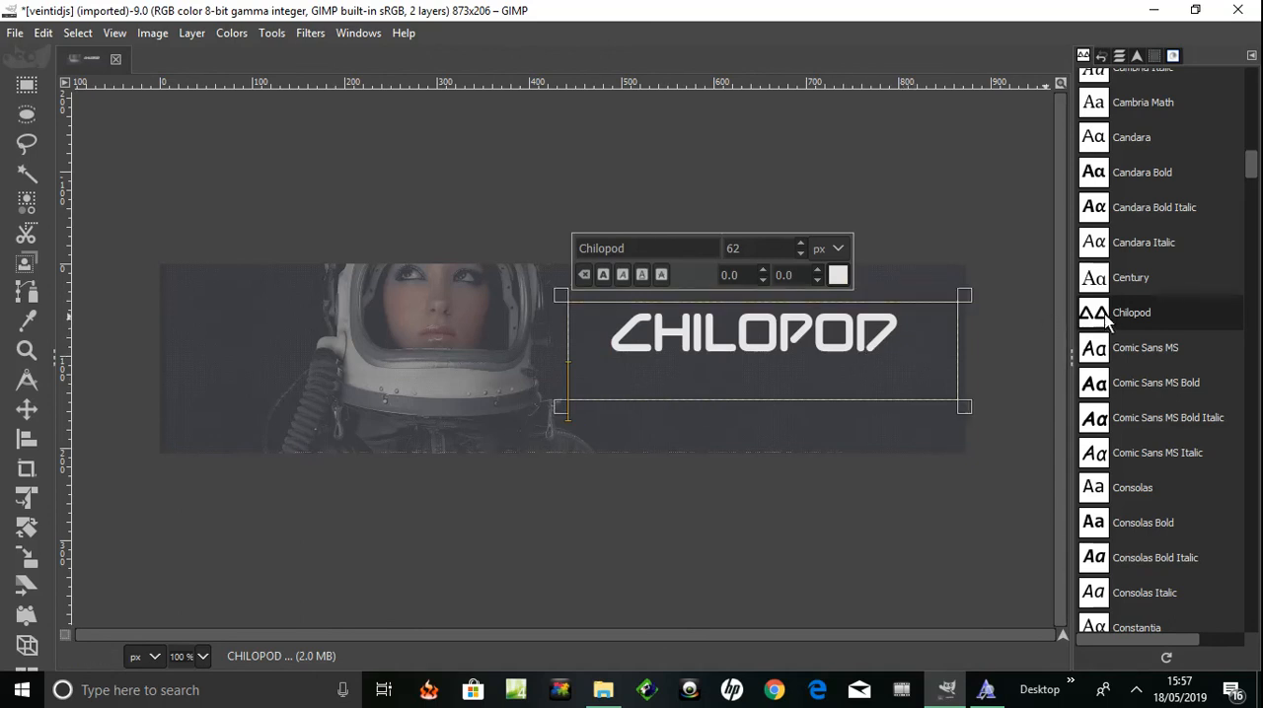
{"action": "mouse_move", "coordinate": [935, 378]}
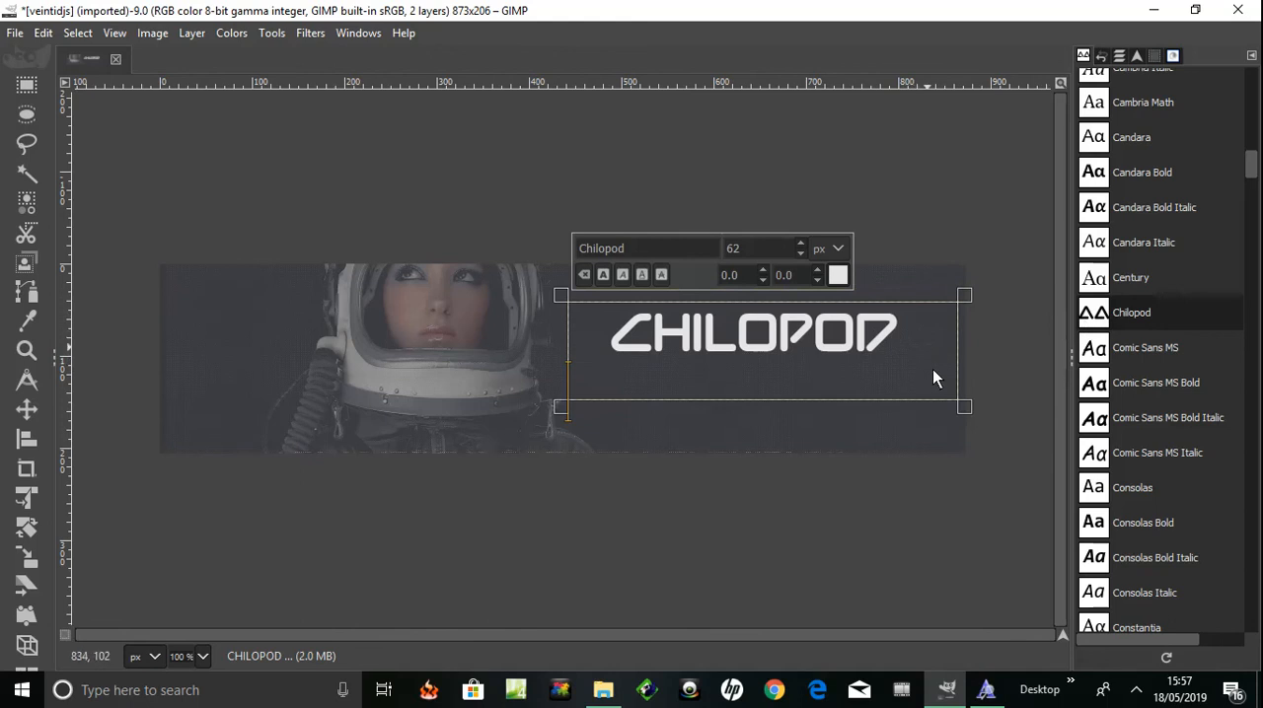